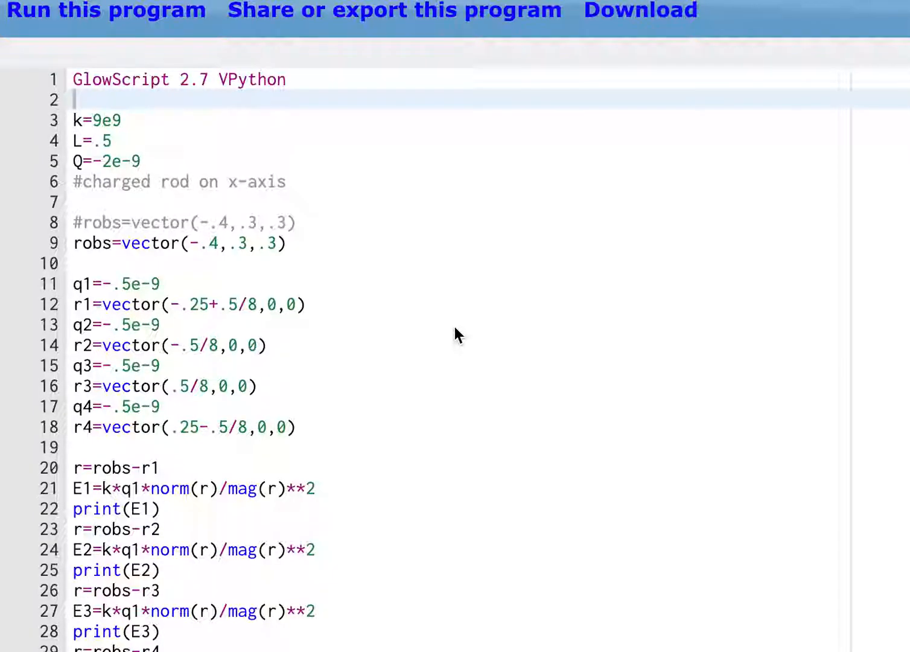
mouse_move(83, 35)
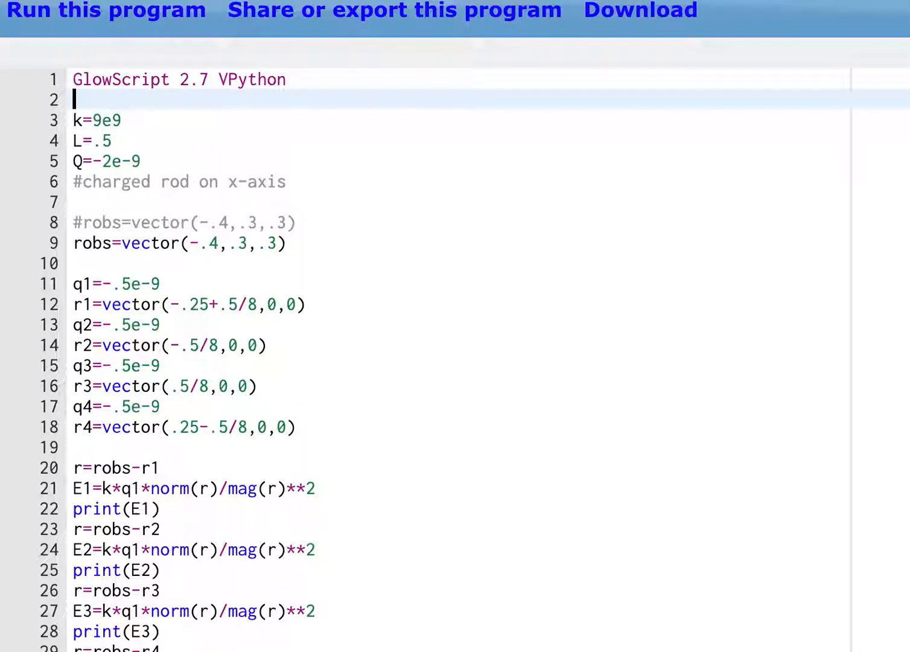
Run the four-piece electric field program to print the rod-piece positions.
left_click(145, 160)
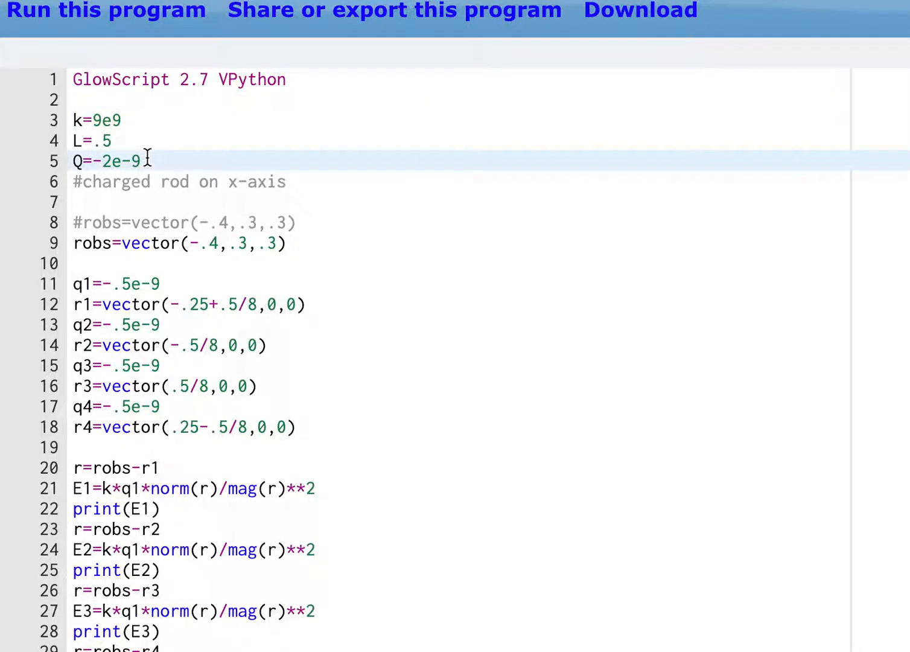
left_click(112, 244)
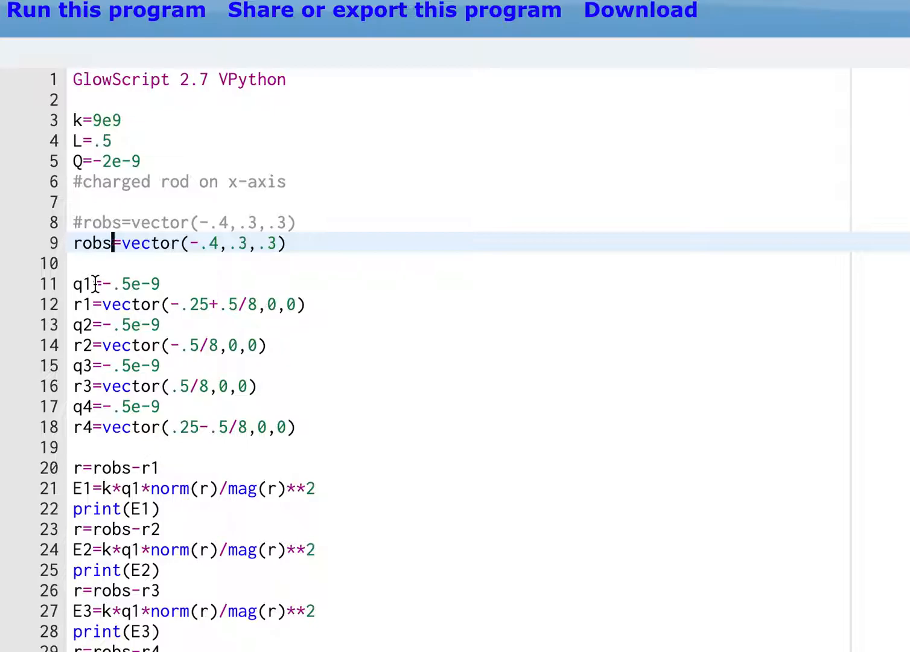
mouse_move(95, 263)
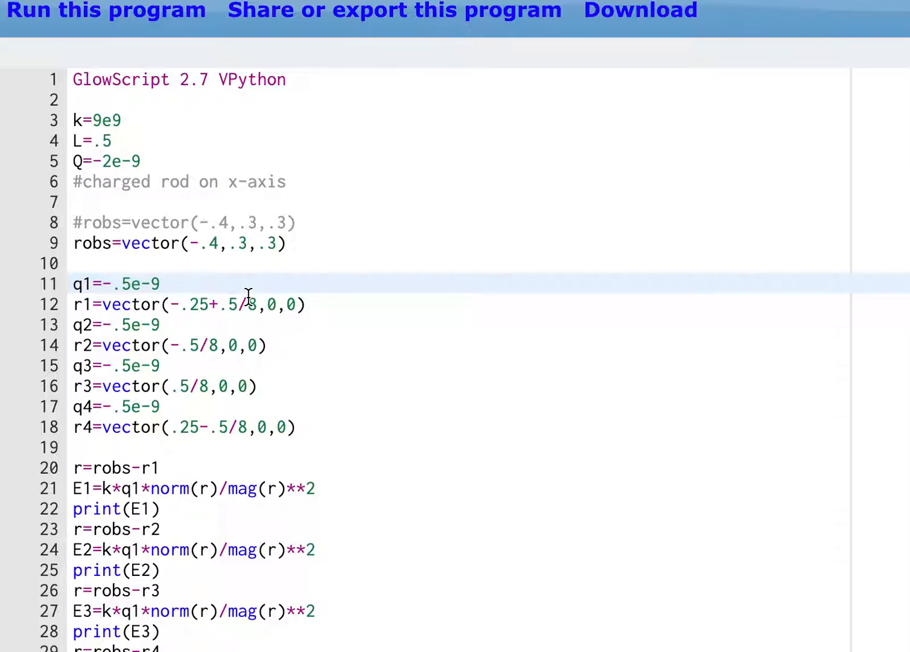
mouse_move(134, 328)
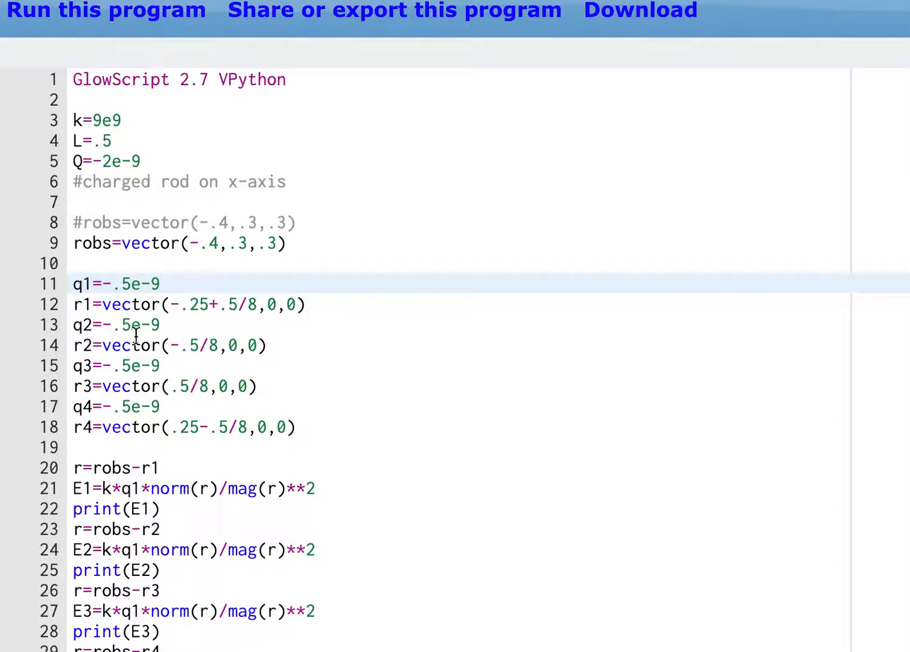
mouse_move(147, 346)
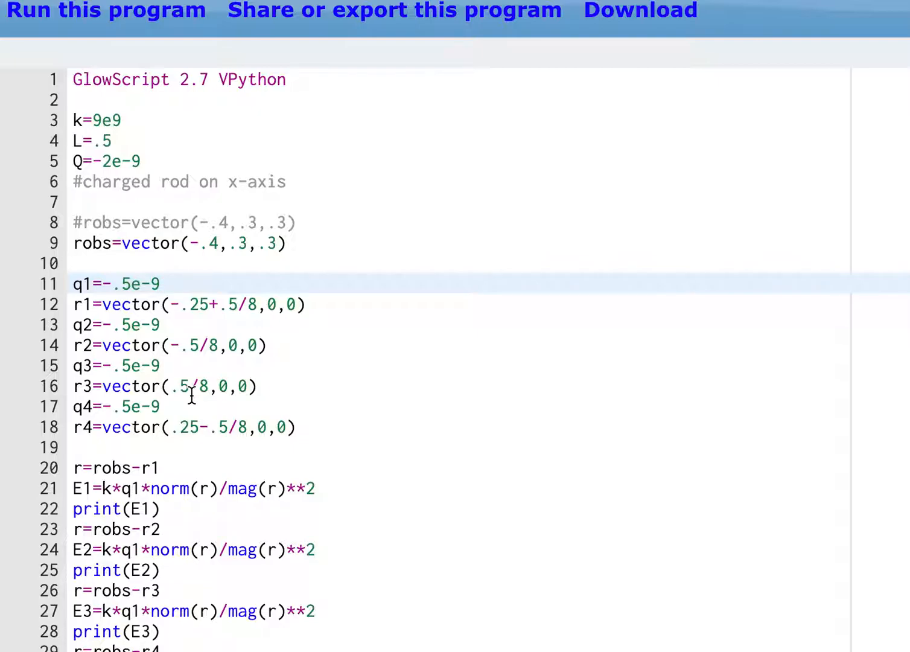
mouse_move(192, 437)
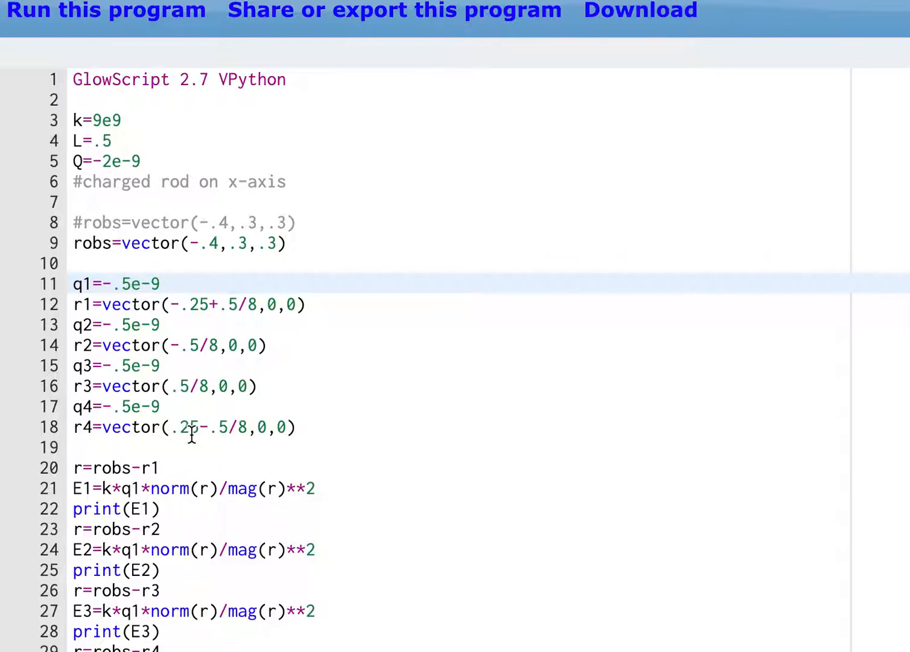
mouse_move(288, 441)
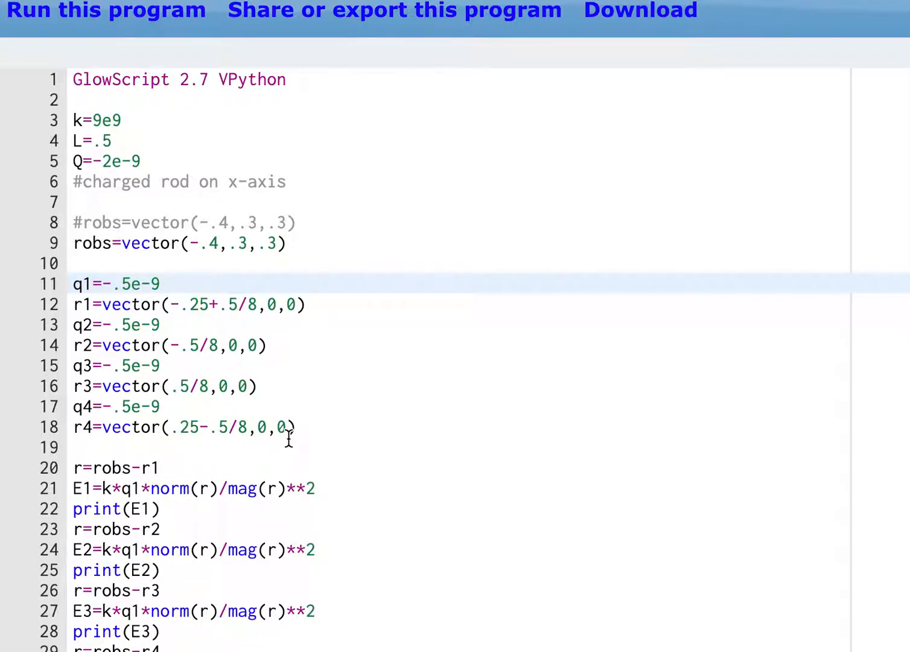
mouse_move(242, 415)
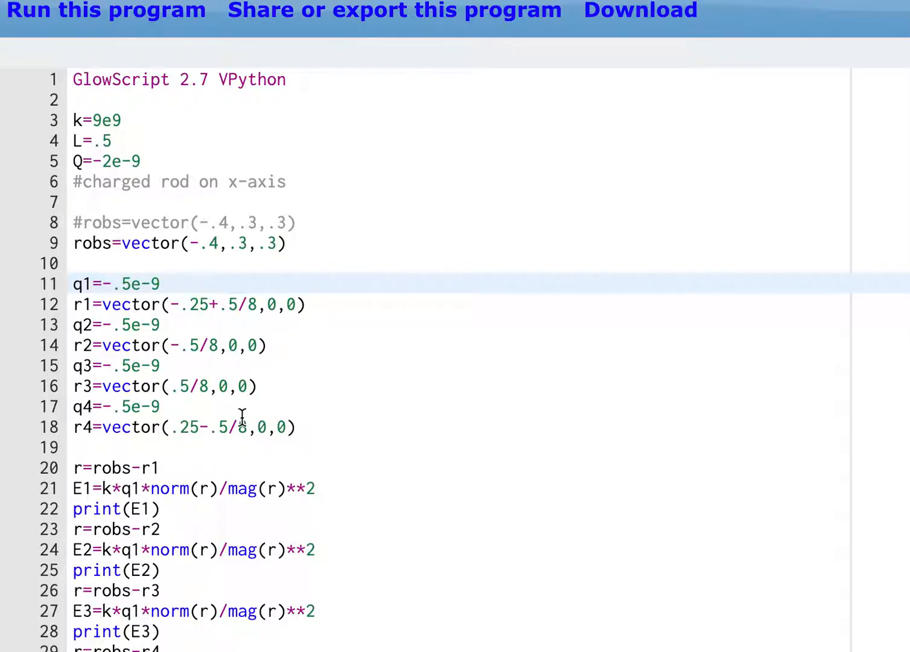
scroll("down", 3)
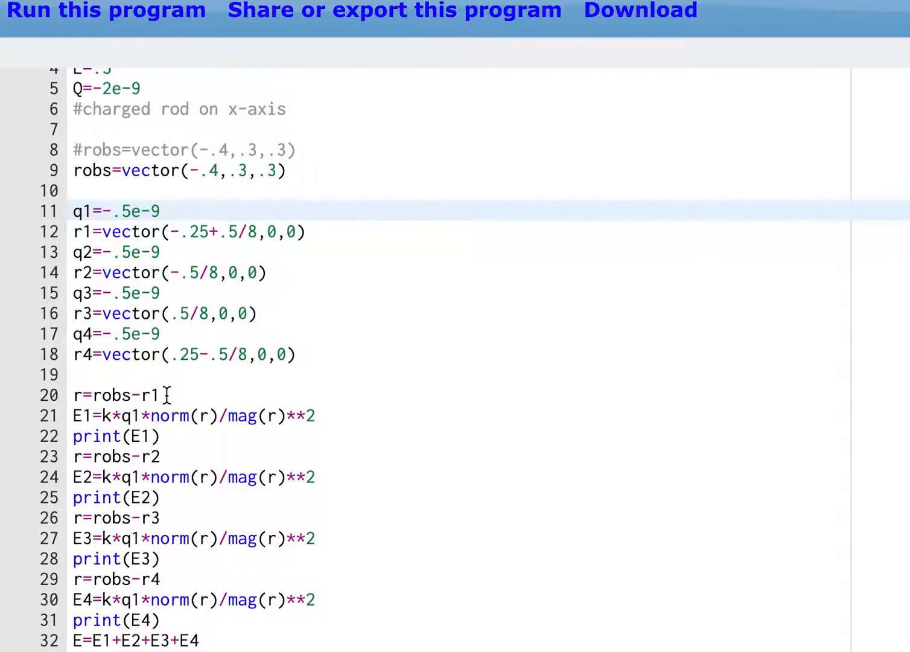
mouse_move(340, 433)
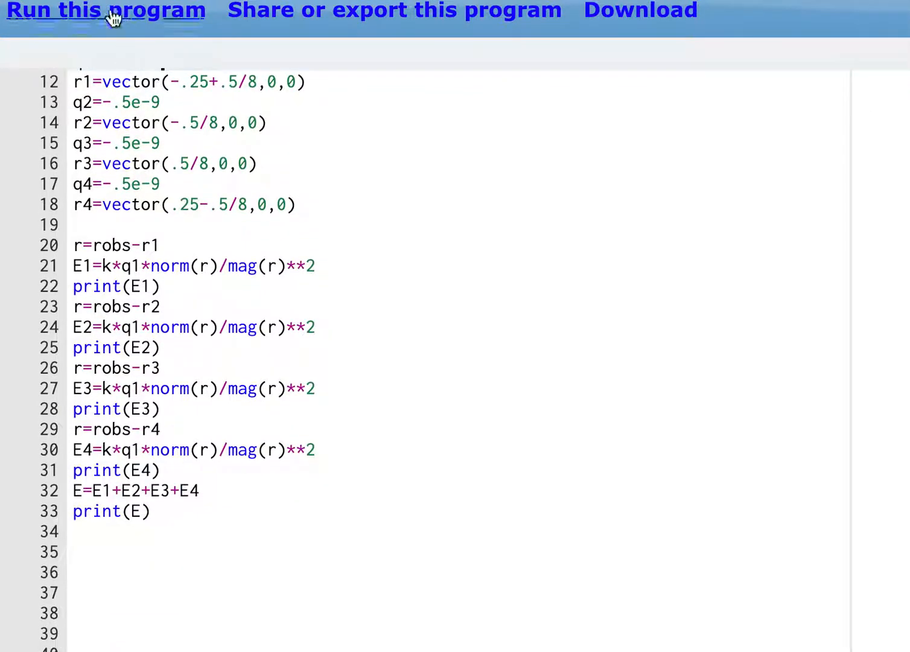
left_click(109, 10)
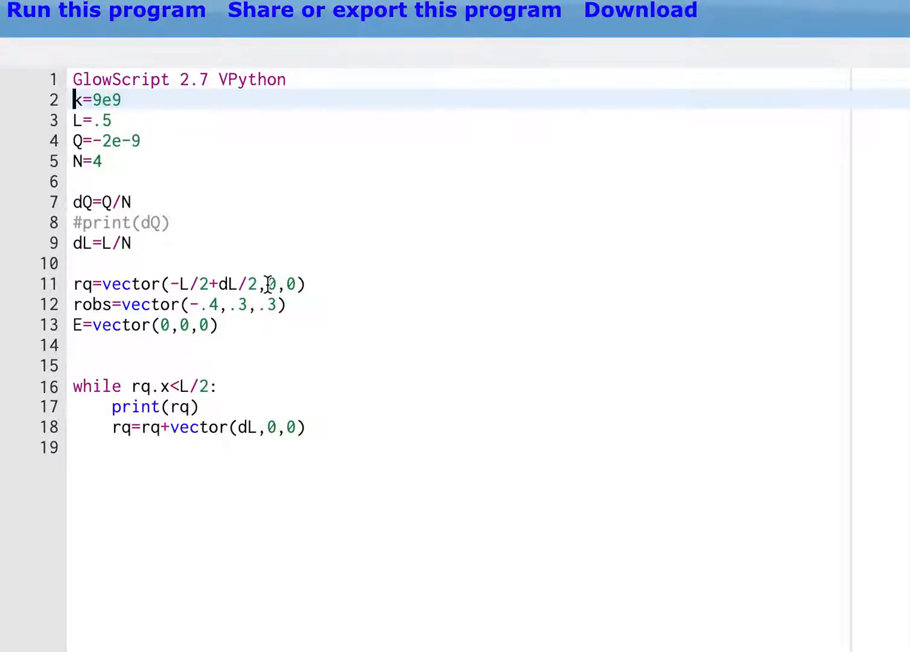
mouse_move(259, 285)
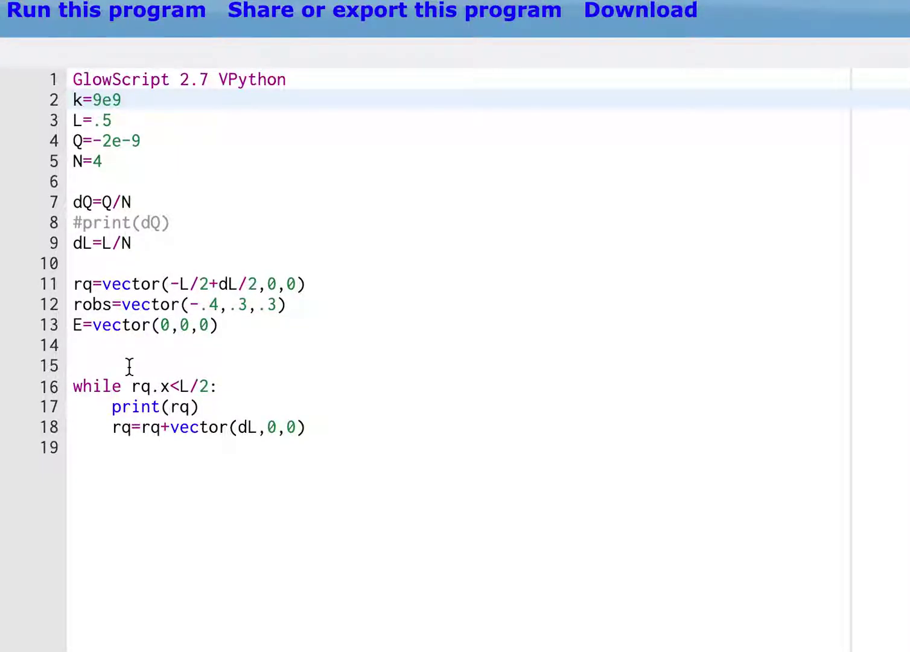
mouse_move(157, 369)
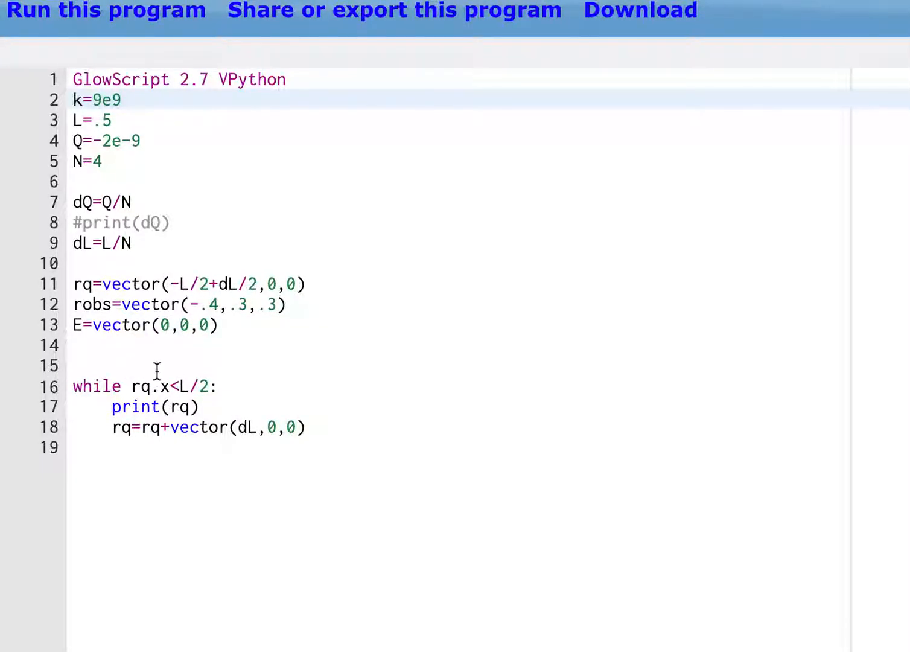
Change the loop condition to rq<L/2 and rerun, hitting the 'Cannot use < with vectors' error.
left_click(147, 364)
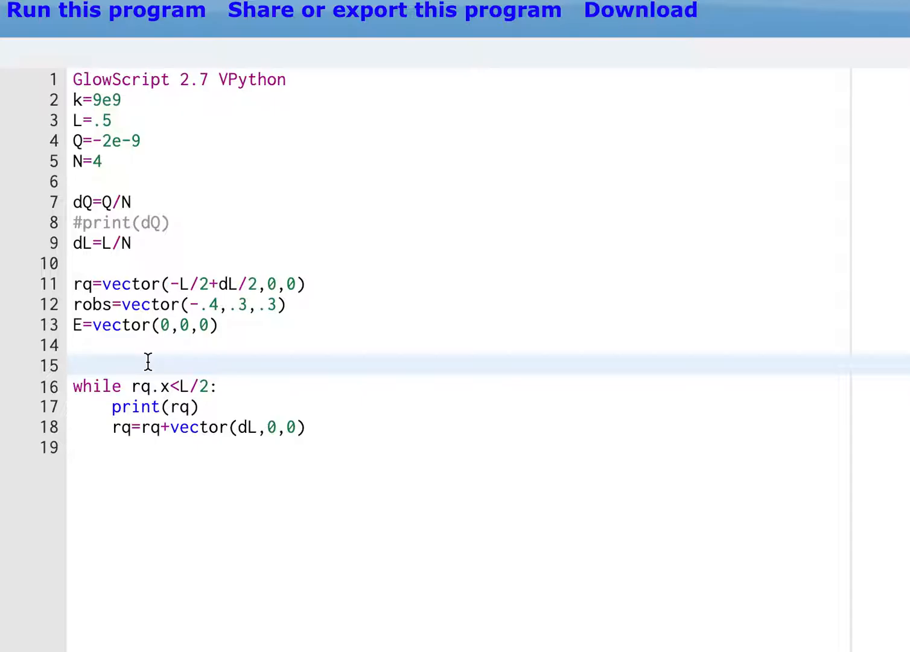
left_click(72, 386)
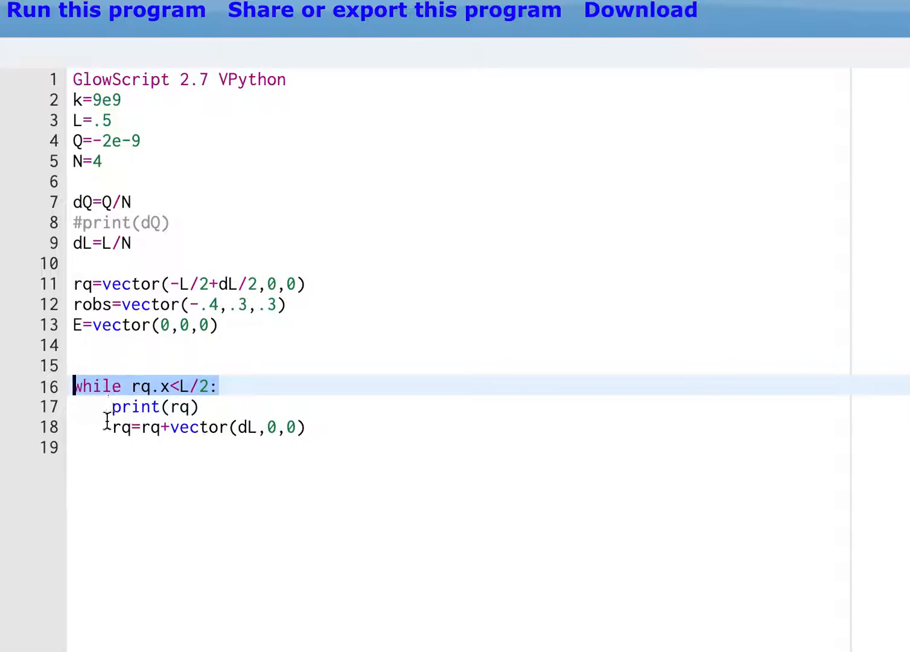
mouse_move(231, 384)
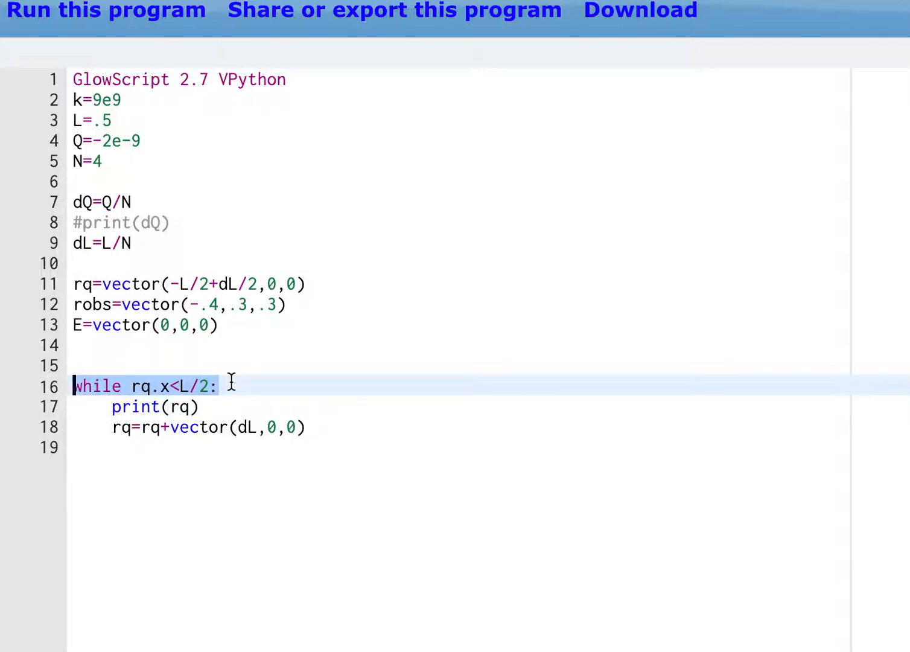
left_click(222, 386)
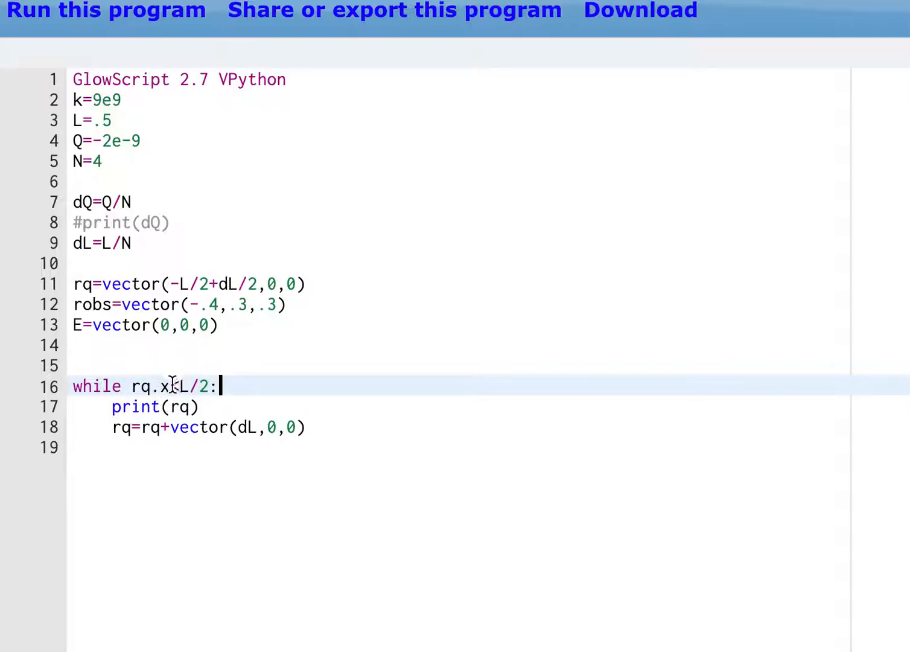
type("<")
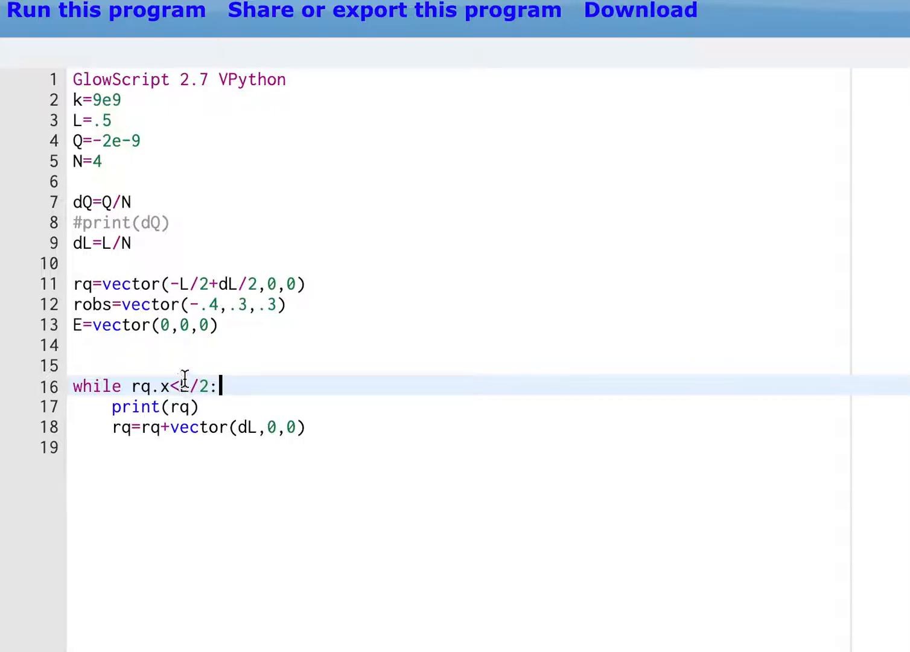
left_click(111, 11)
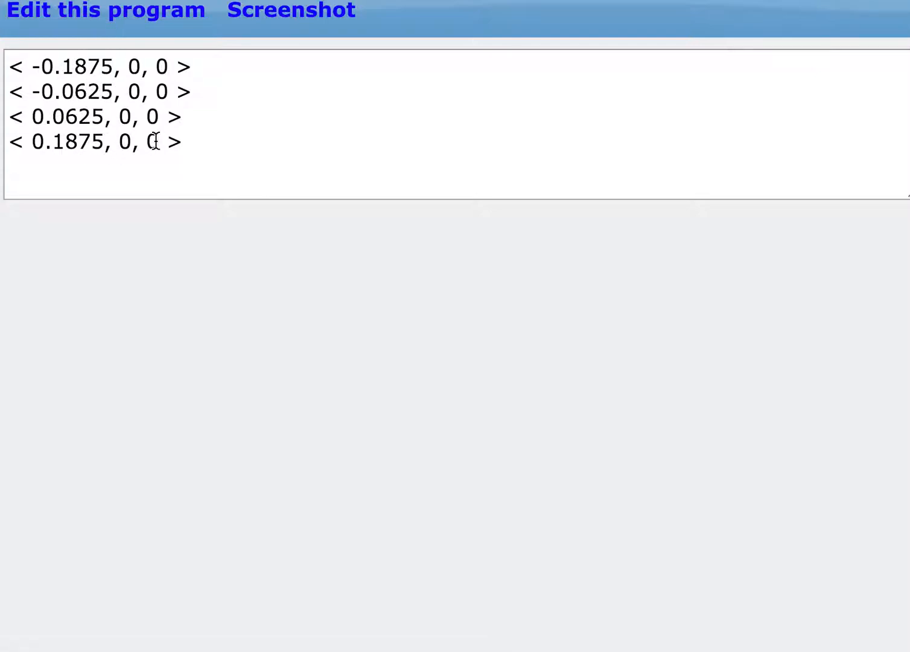
left_click(106, 9)
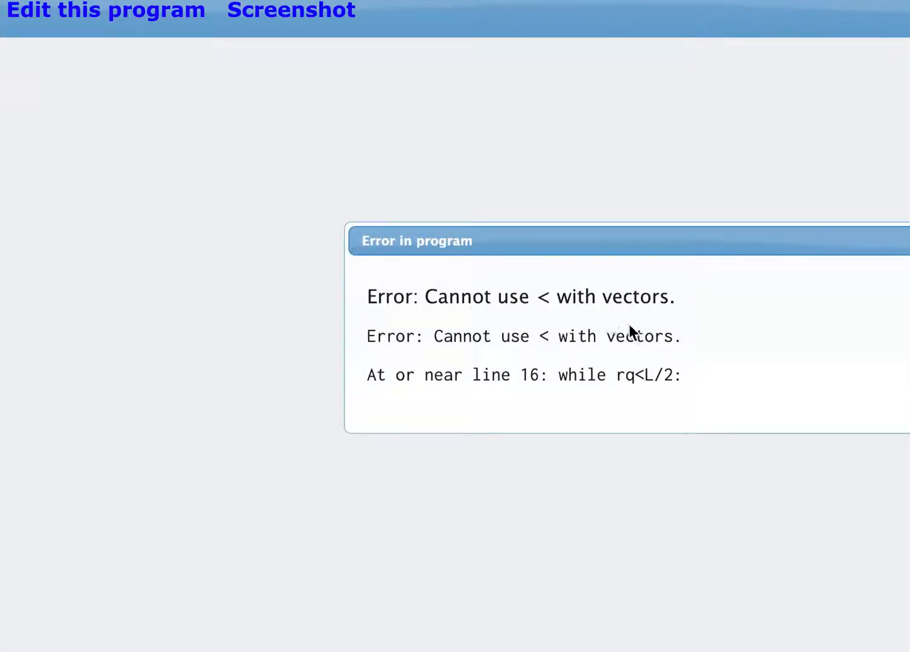
mouse_move(162, 51)
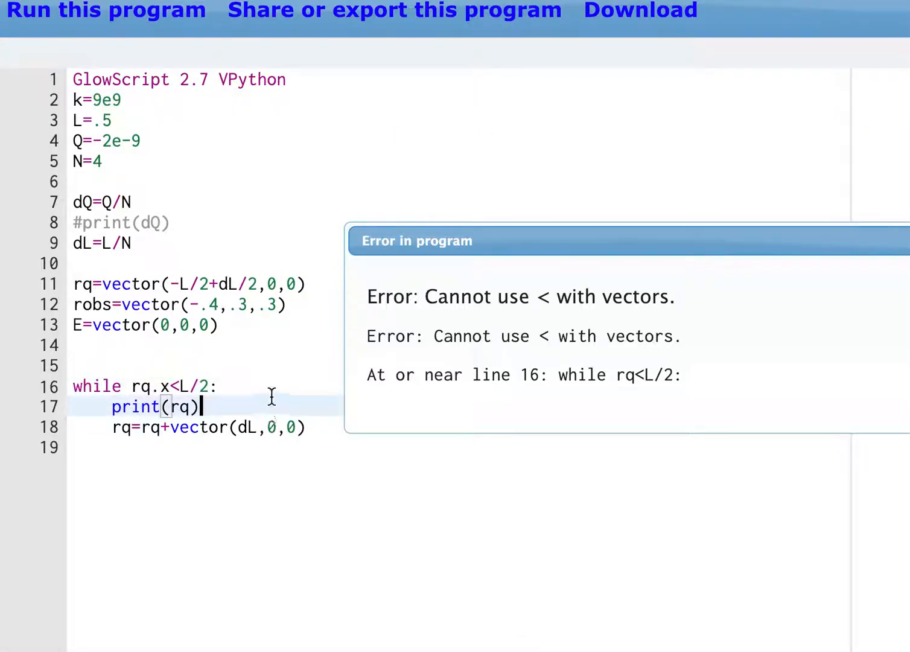
mouse_move(123, 428)
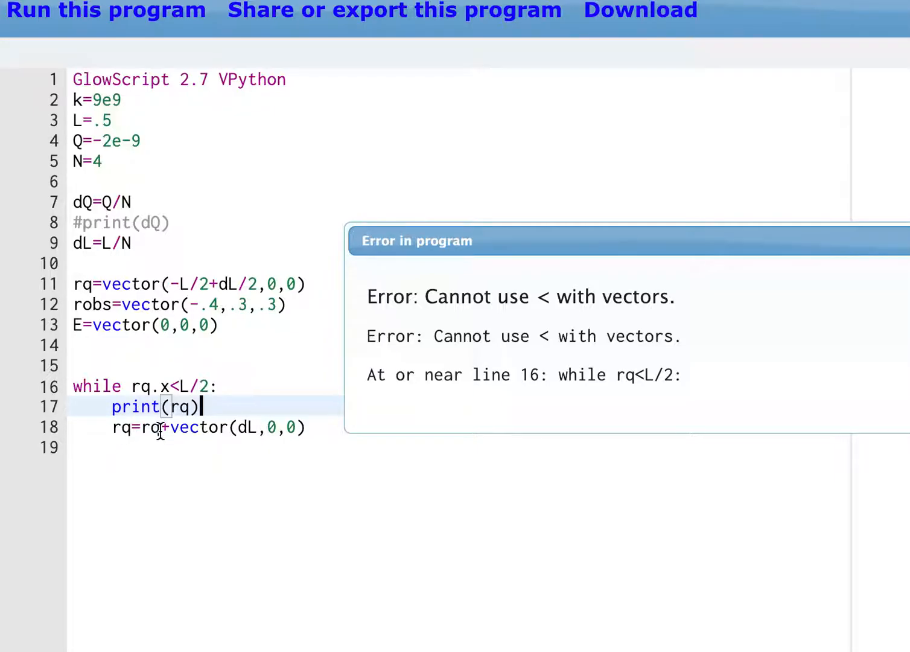
mouse_move(138, 427)
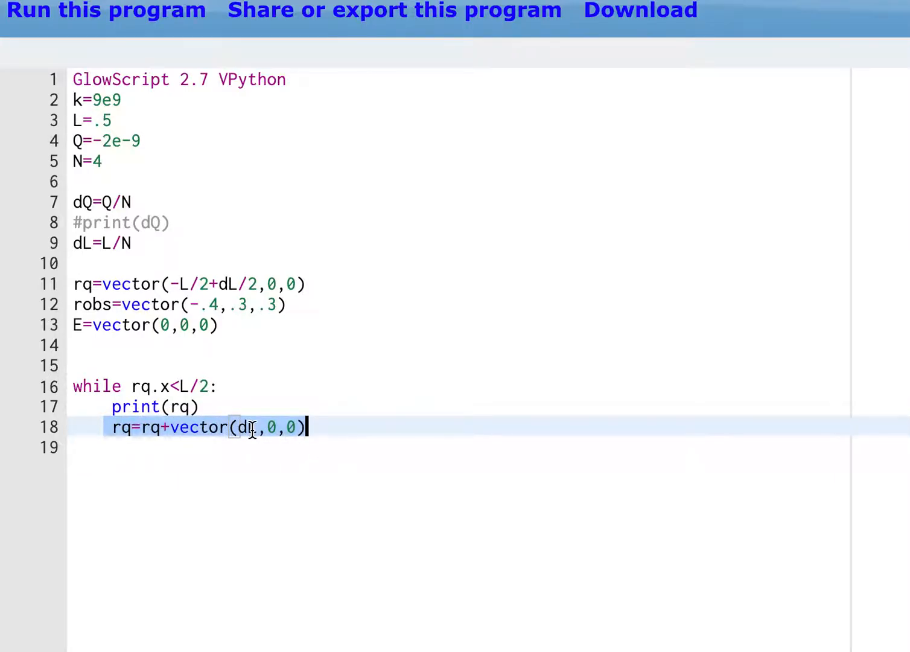
Dismiss the error and add a blank line after print(rq) inside the while loop.
type("L")
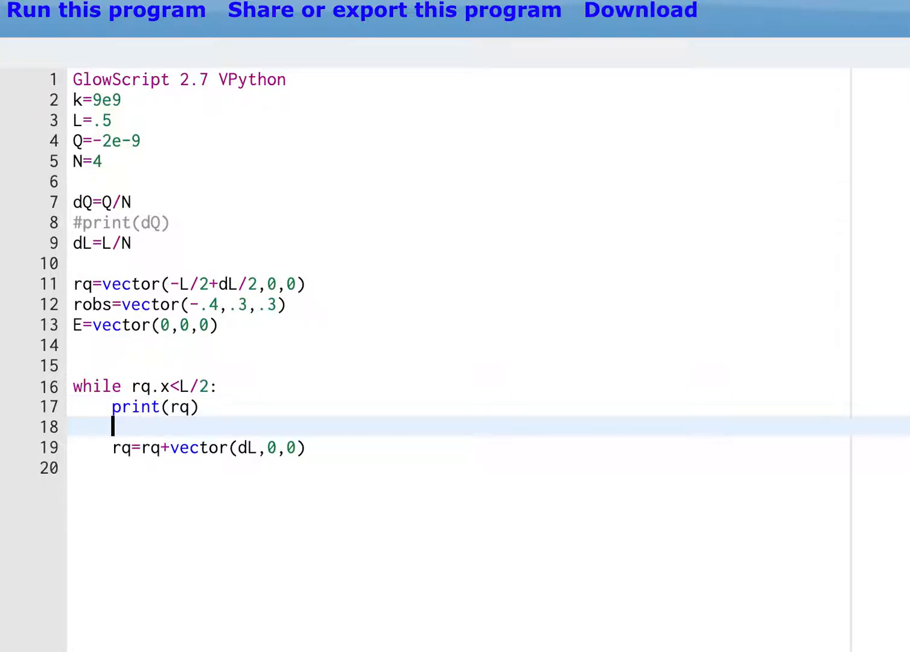
Define the separation vector r=robs-rq inside the loop.
type("r=r")
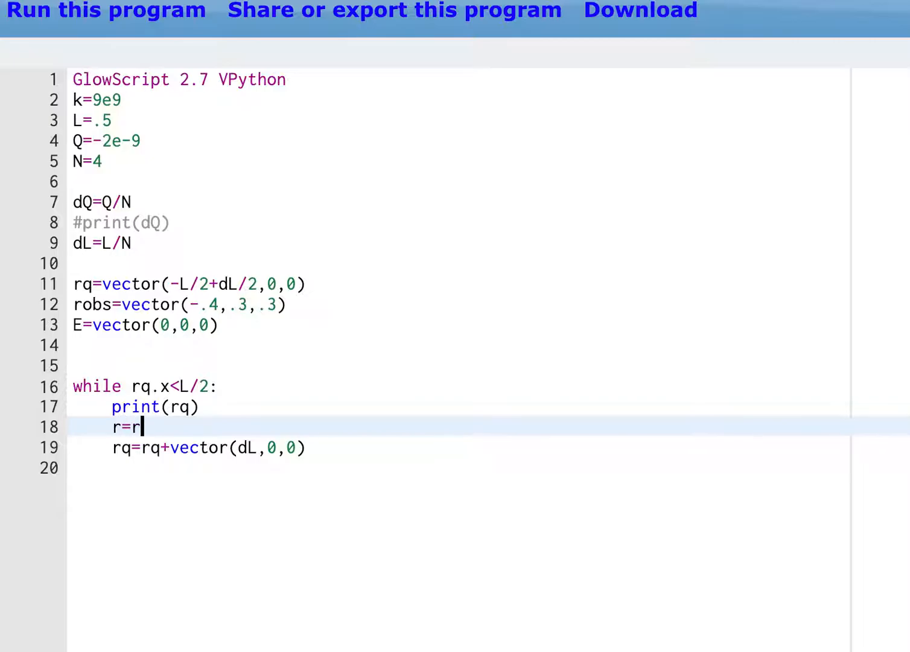
type("obs")
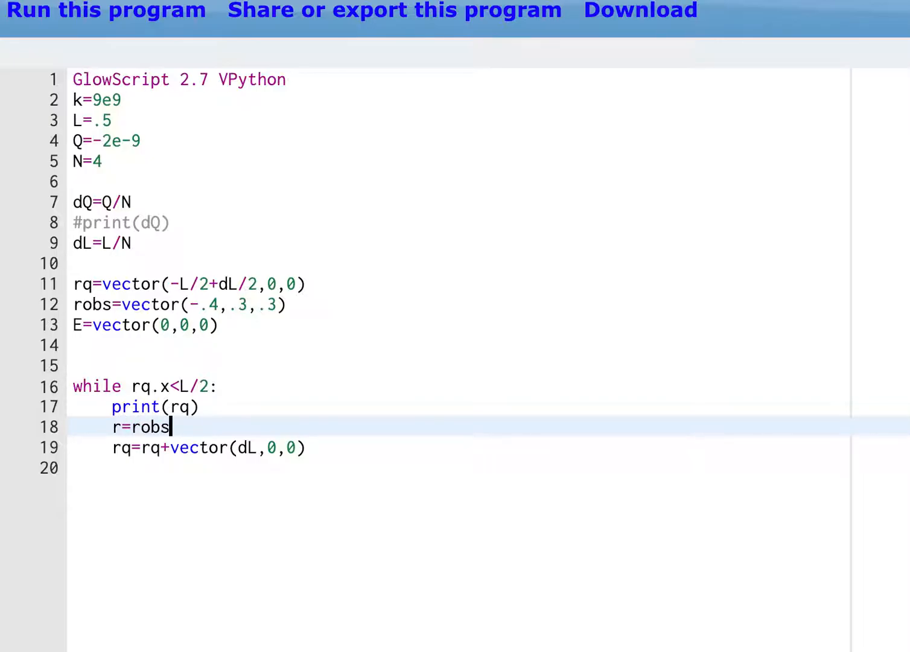
type("-rq")
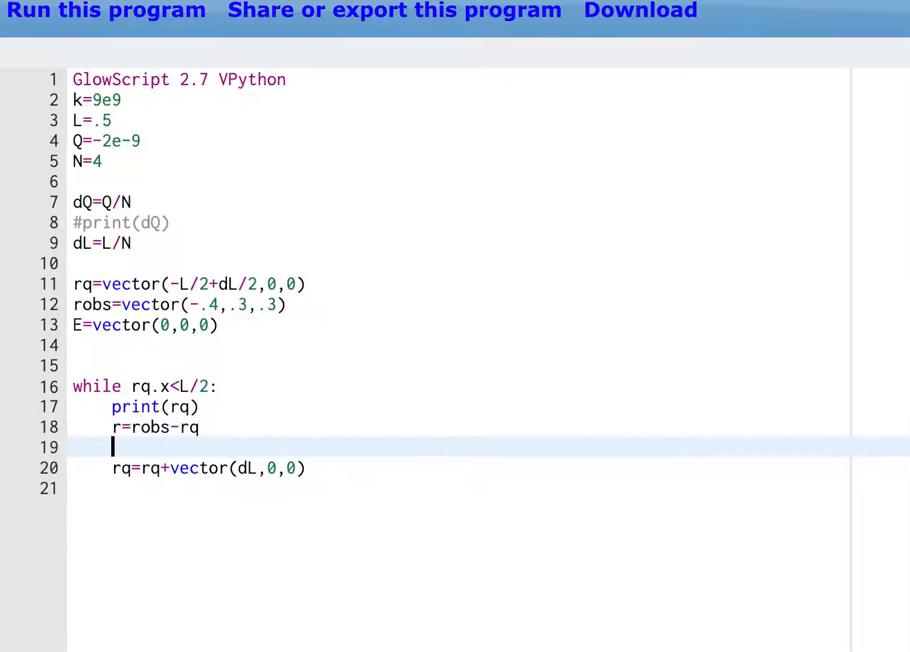
Compute the piece's field Etmp=k*dQ*norm(r)/mag(r)**2.
type("Et")
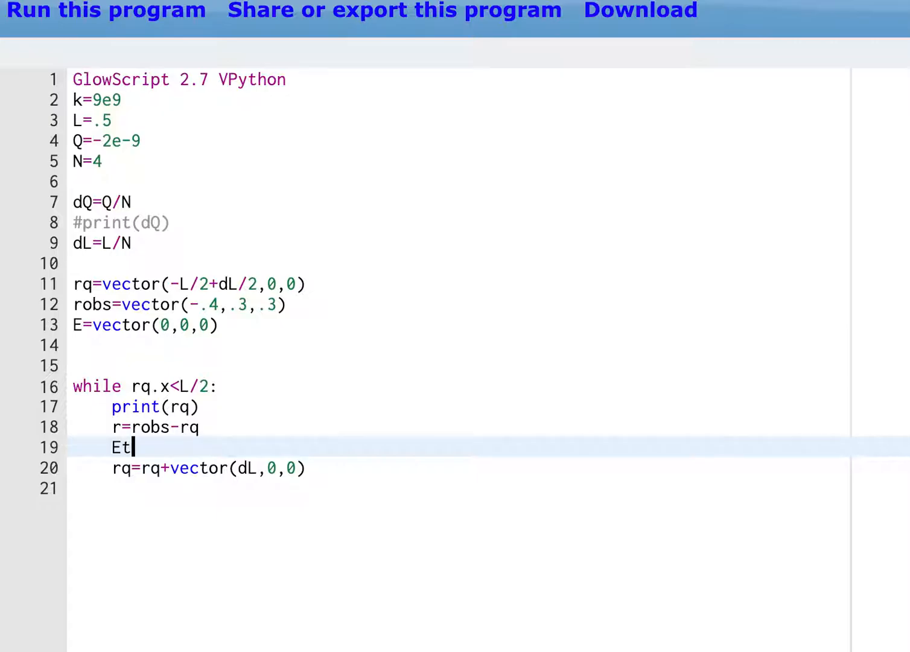
type("mp=")
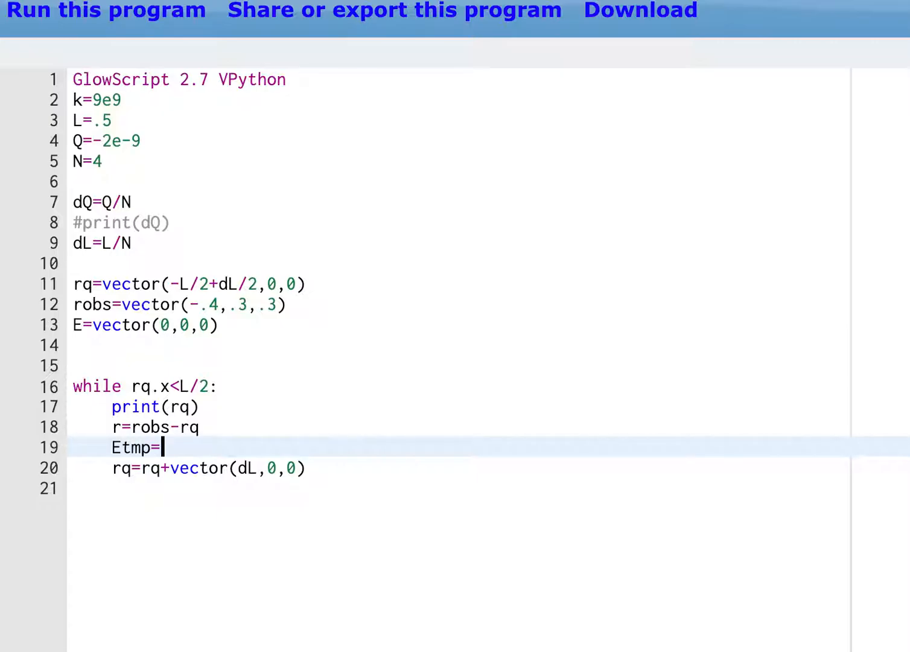
type("k*d")
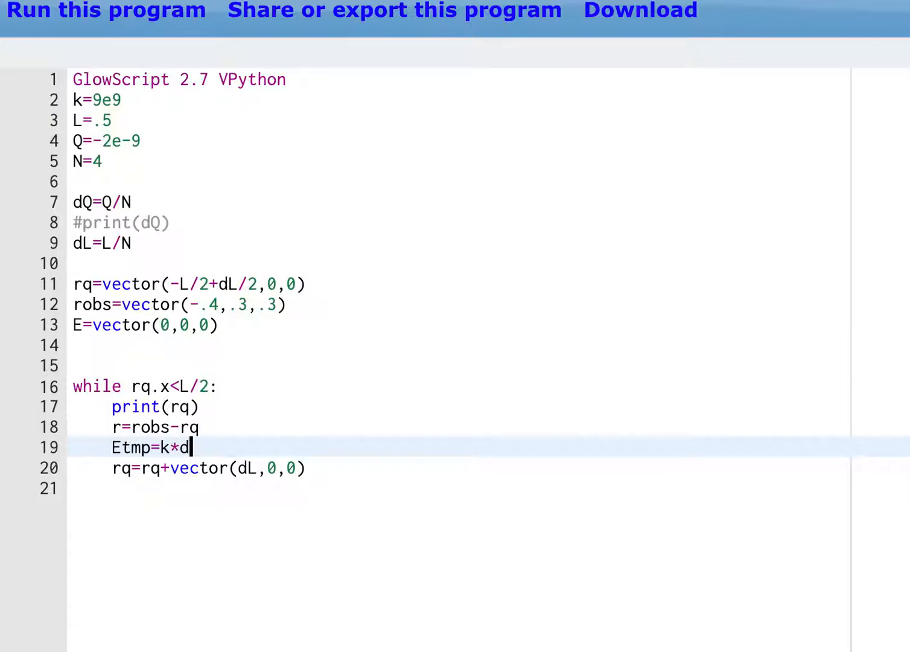
type("Q*nr")
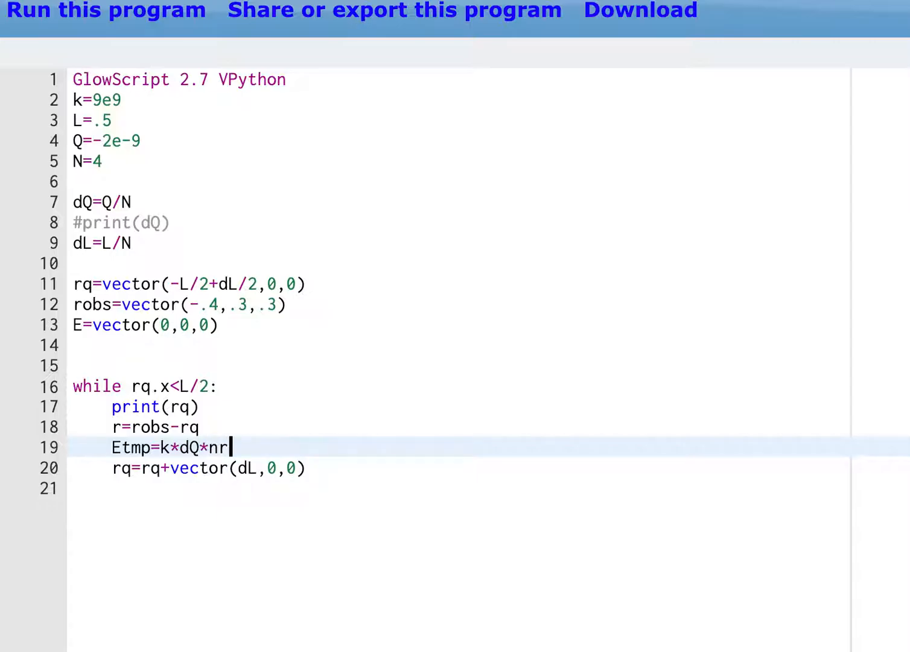
type("o")
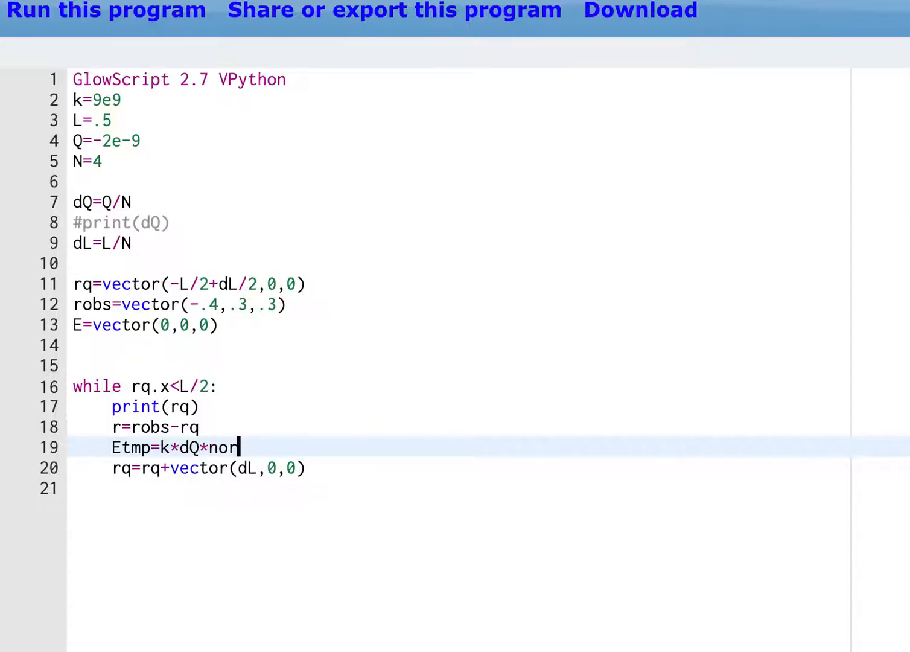
type("m(r)/")
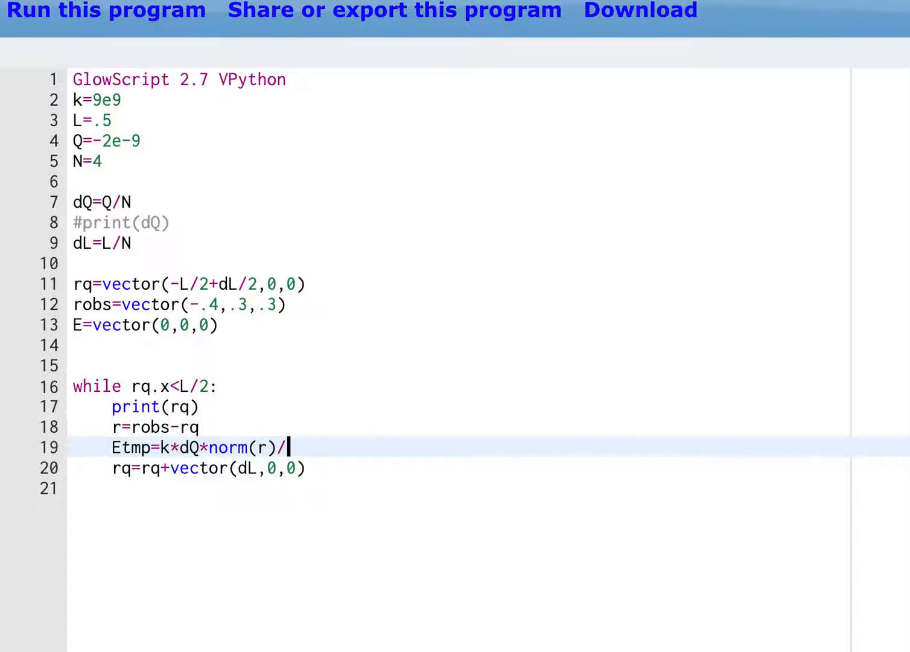
type("mag(r)")
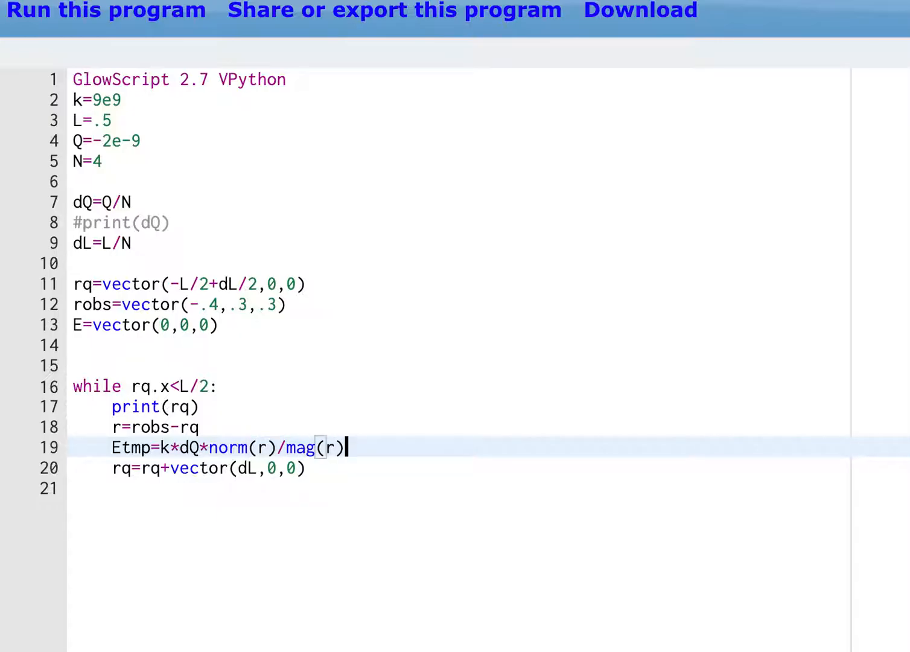
type("**2")
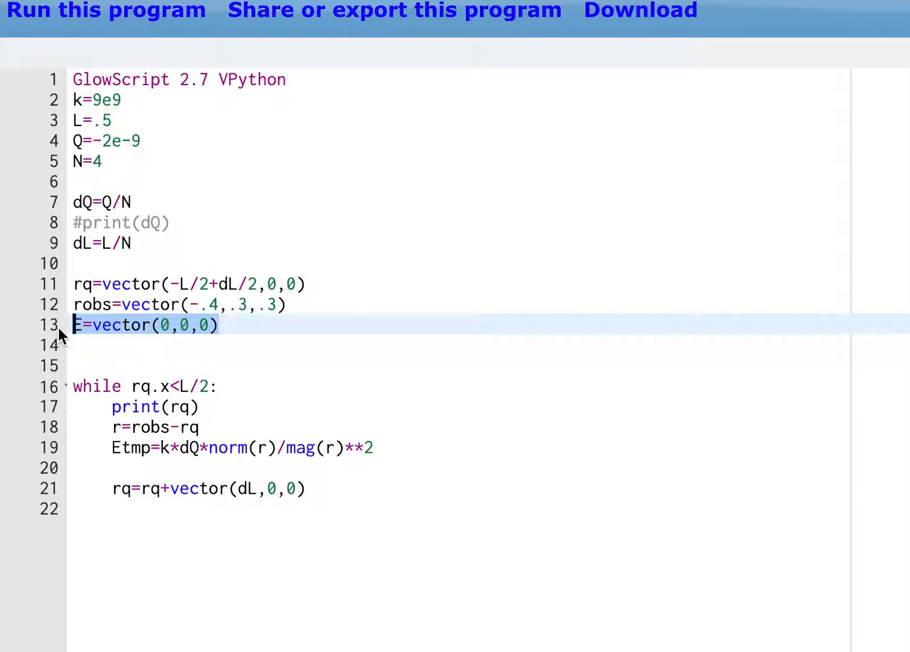
mouse_move(89, 447)
type("E")
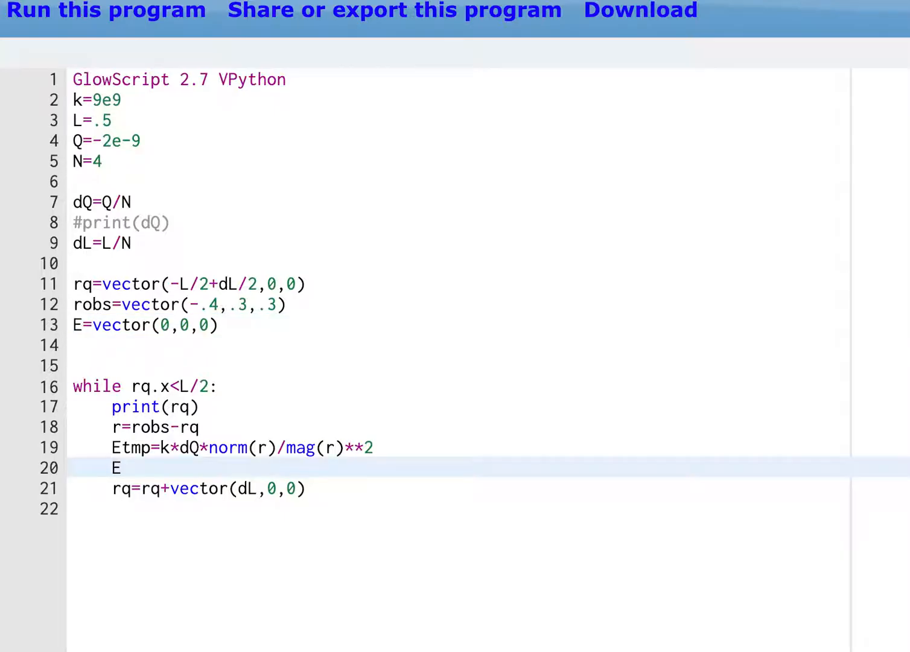
Accumulate E=E+Etmp in the loop and add print(E) after it.
type("=E")
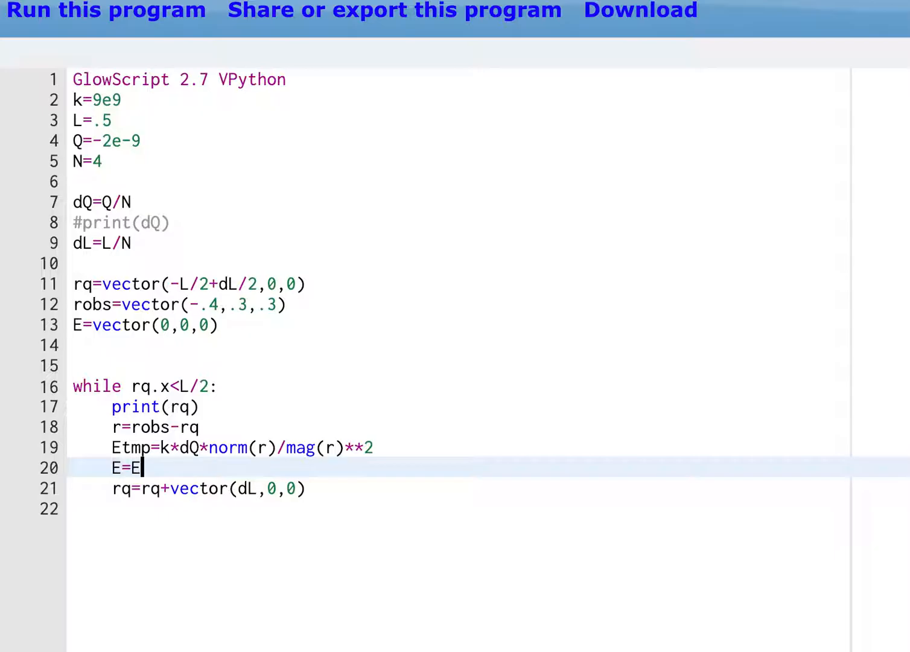
type("+")
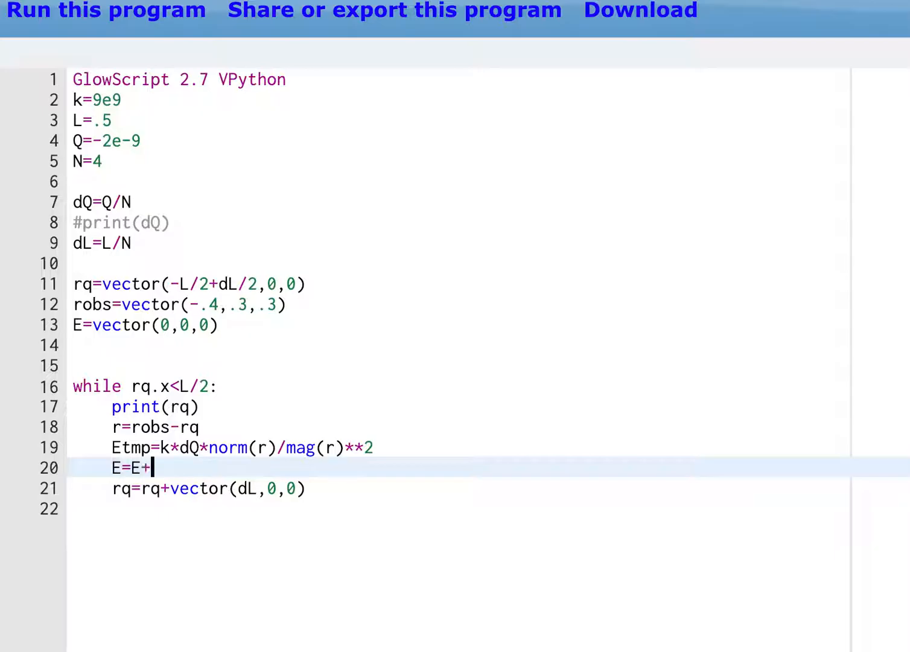
type("Etmp")
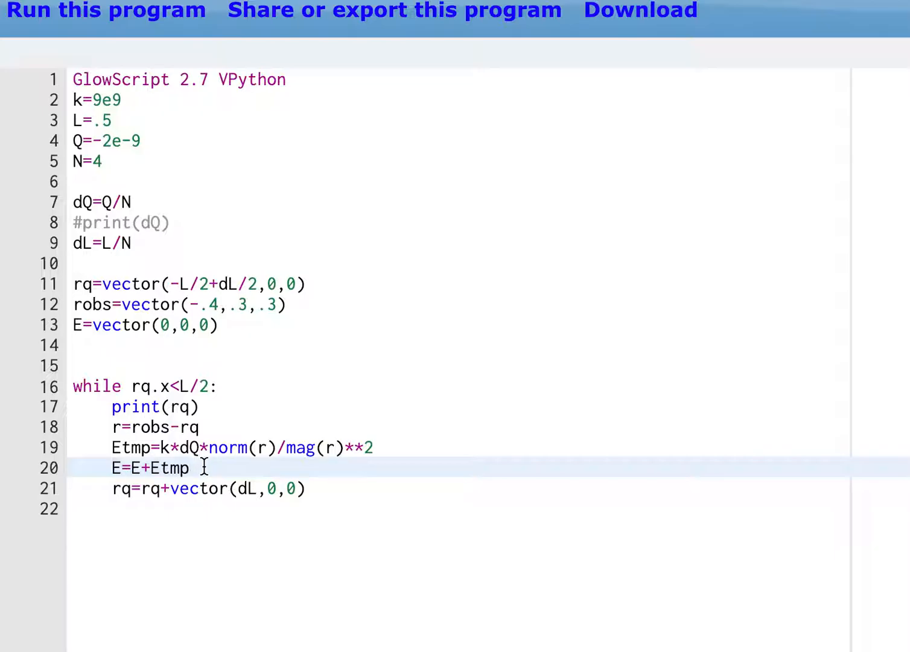
mouse_move(302, 489)
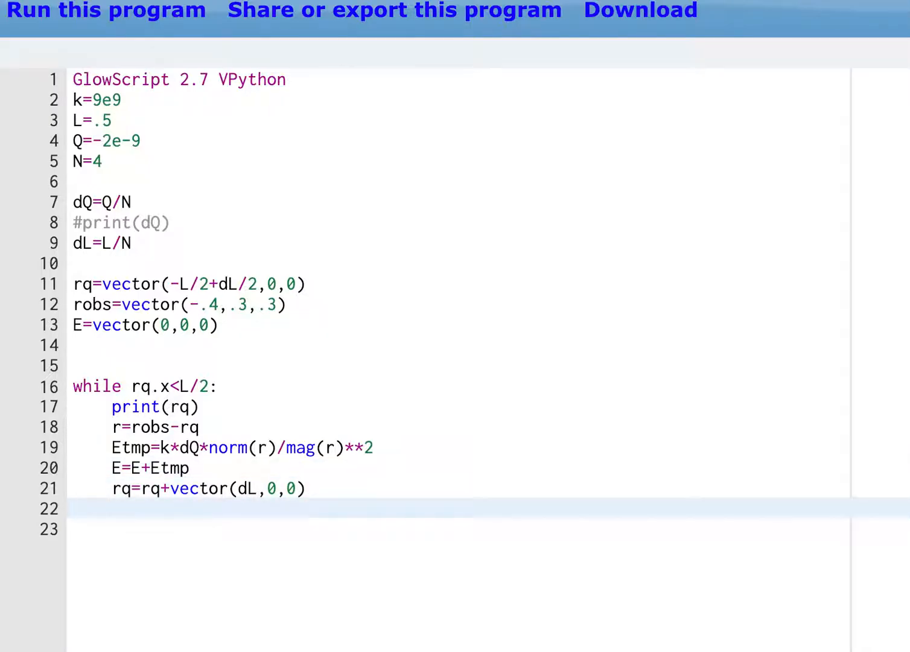
mouse_move(287, 476)
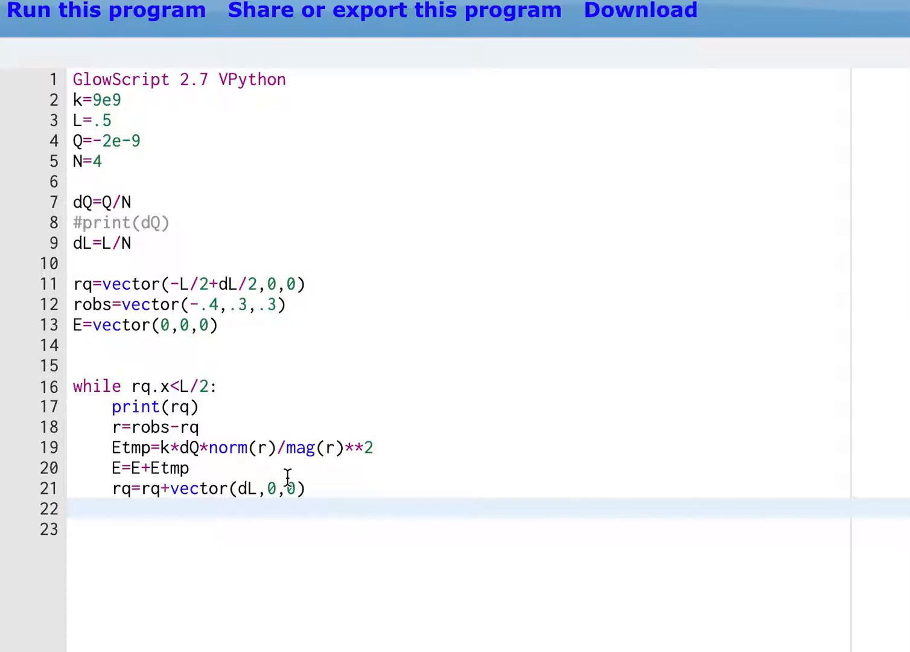
type("p")
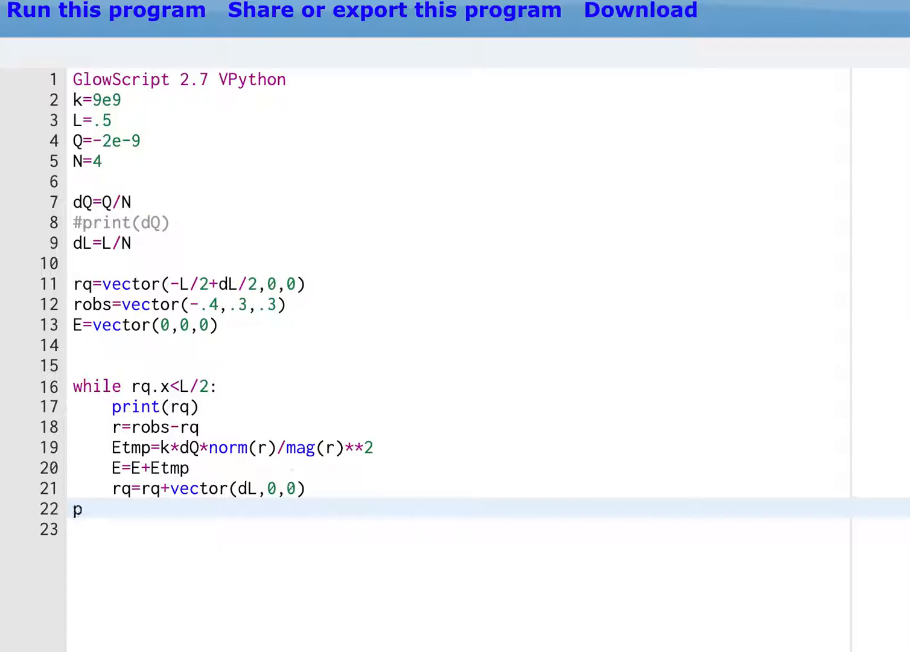
type("rint(E)")
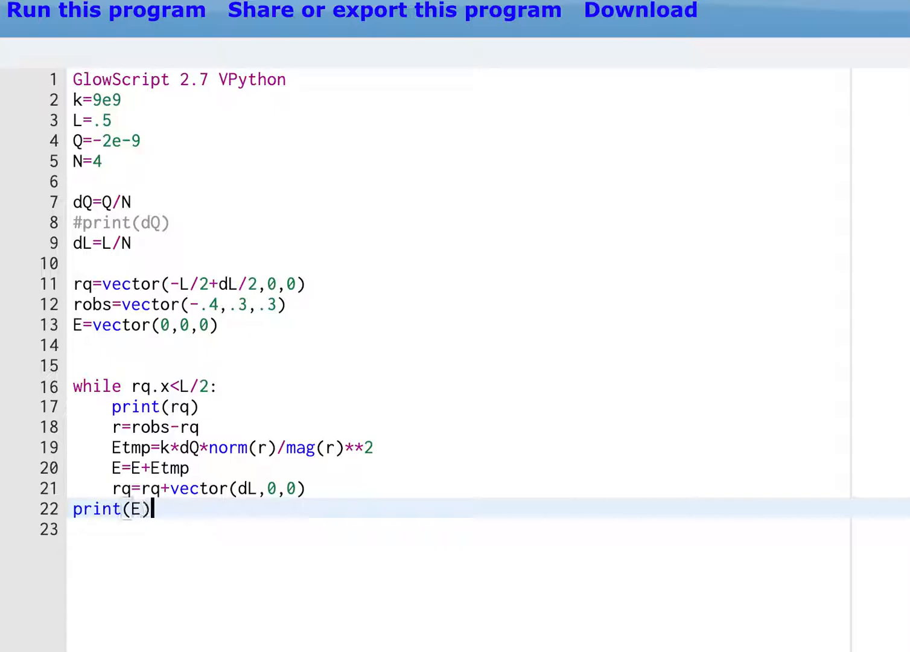
Run to get the total field <33.85, -30.12, -30.12>, then return to the editor.
left_click(109, 11)
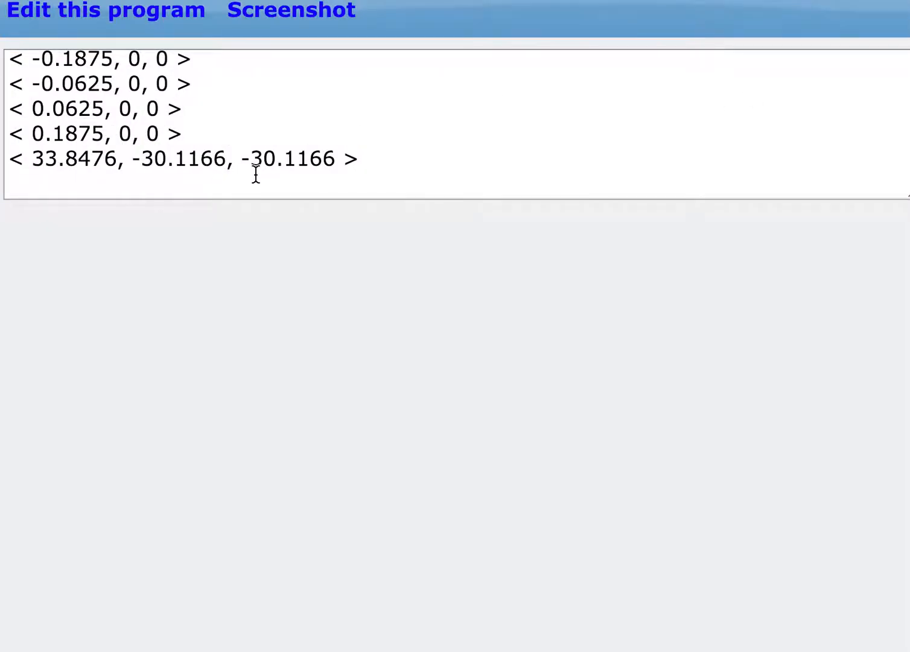
mouse_move(118, 15)
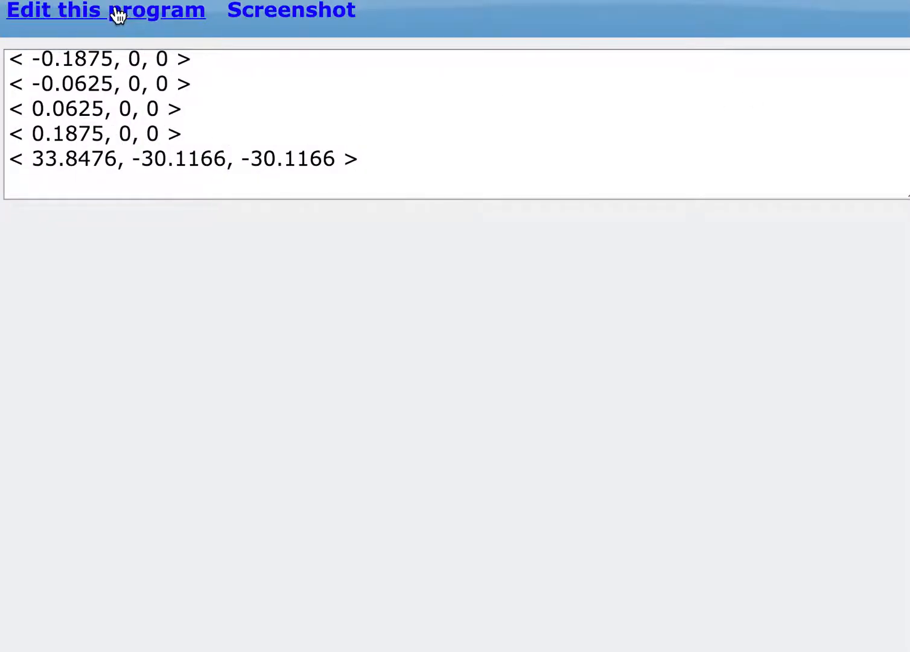
left_click(106, 9)
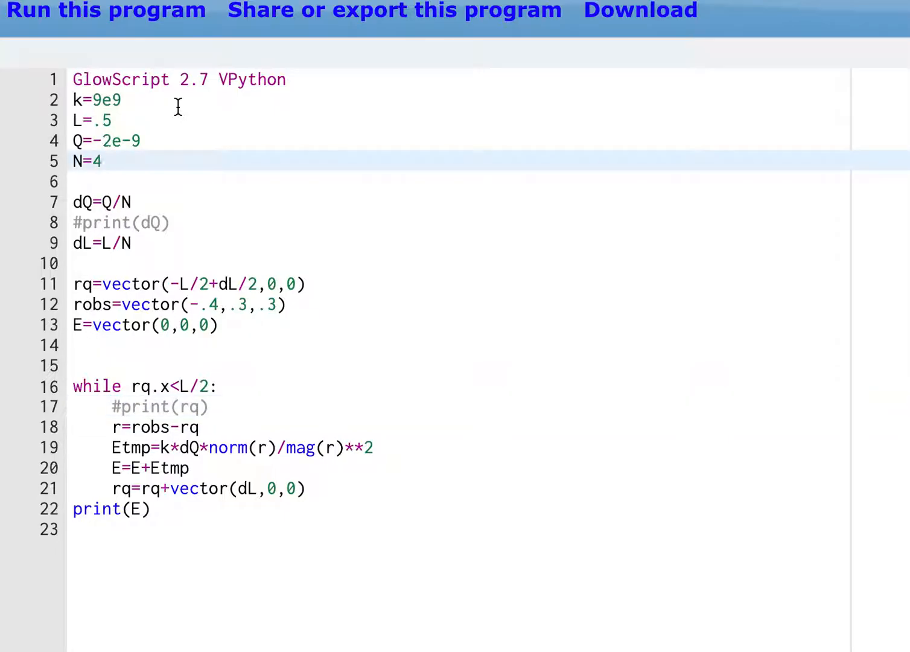
Set N=40 and run, giving a total field of <33.623, -30.243, -30.243>, then re-enable print(rq).
type("0")
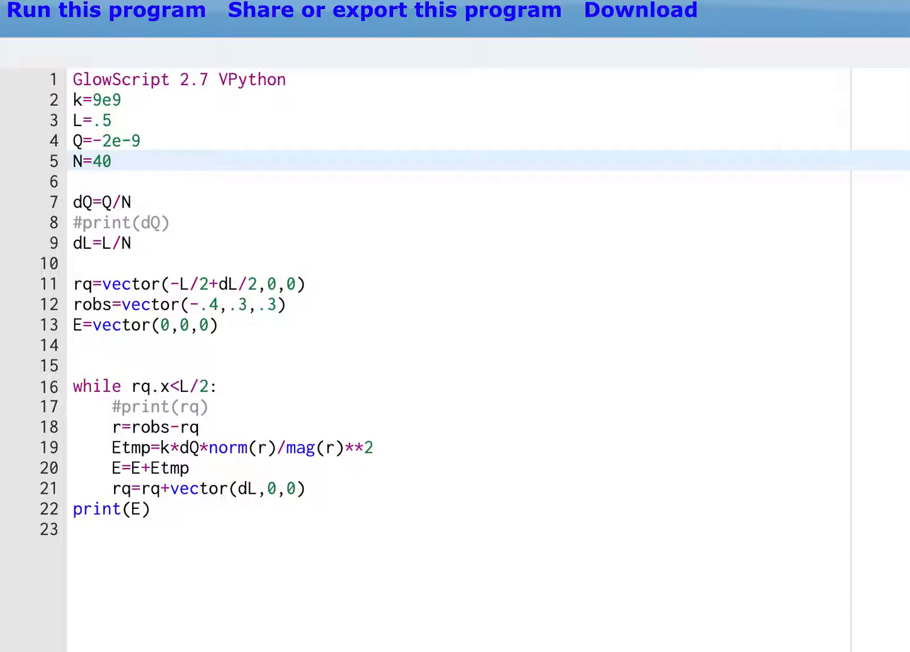
left_click(111, 11)
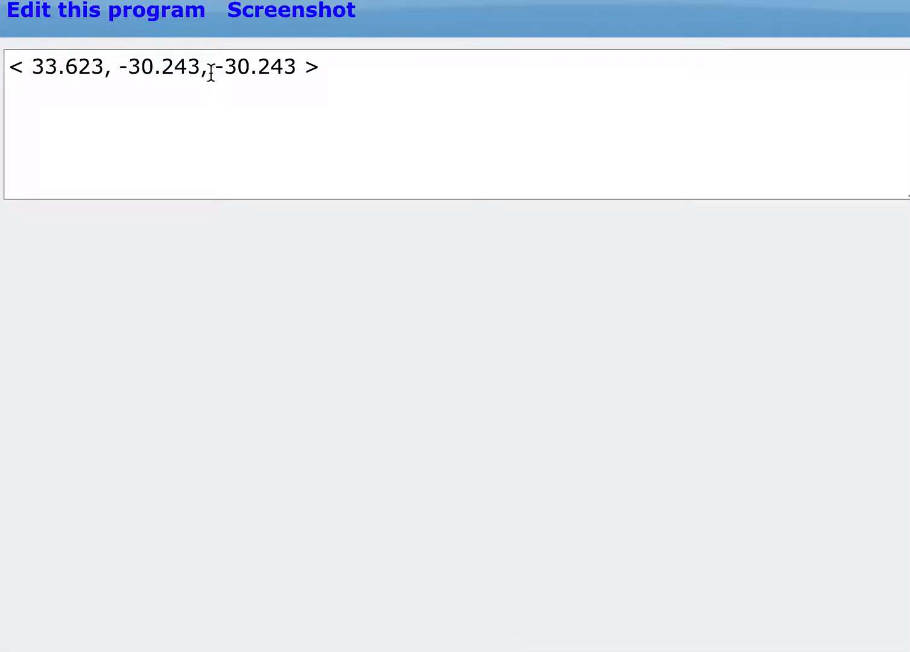
left_click(107, 11)
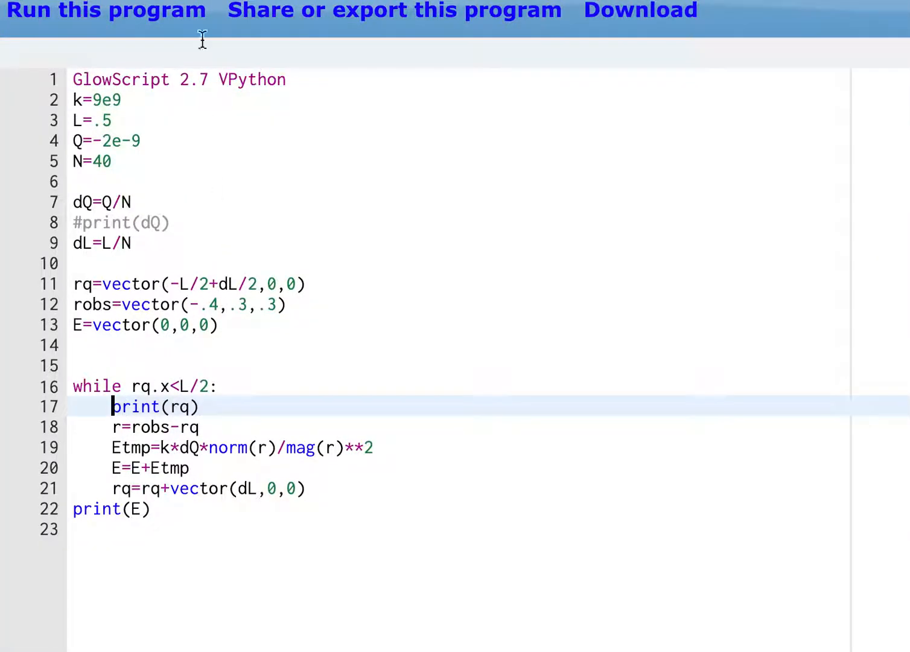
left_click(112, 10)
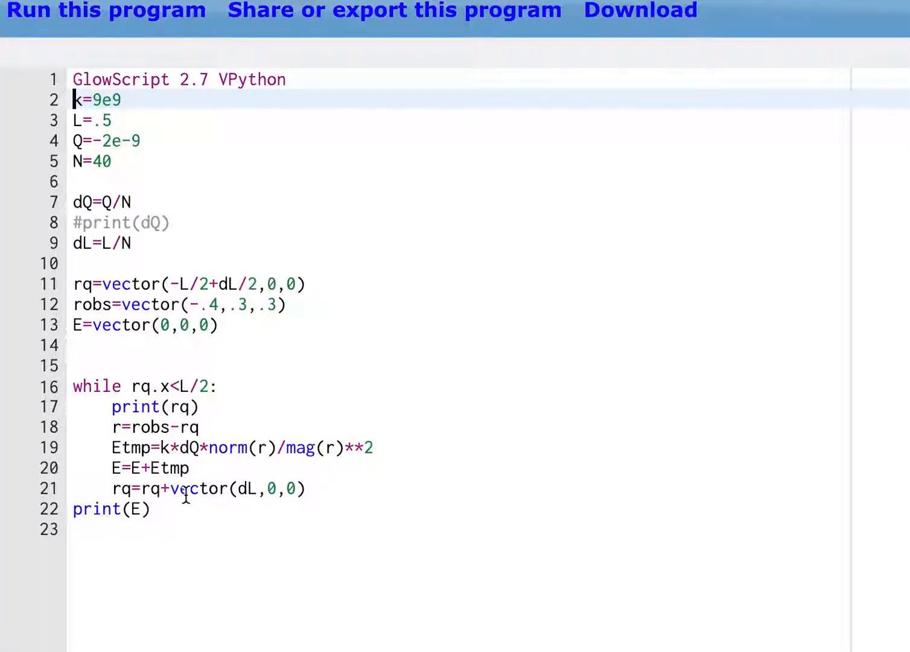
mouse_move(179, 343)
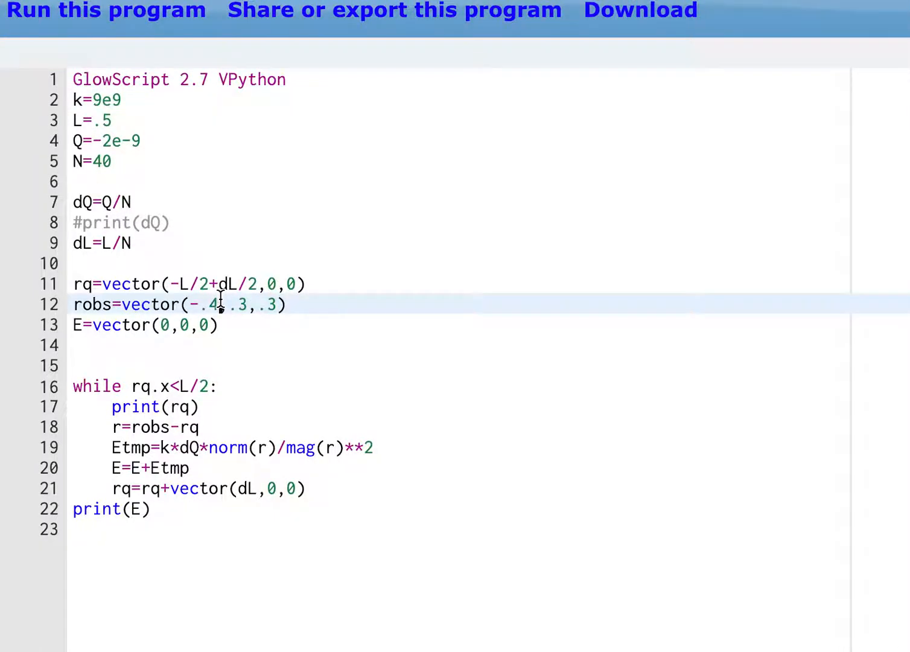
Move robs to vector(0,.3,0) and run, giving a field of about <0, -153.656, 0>.
type("0")
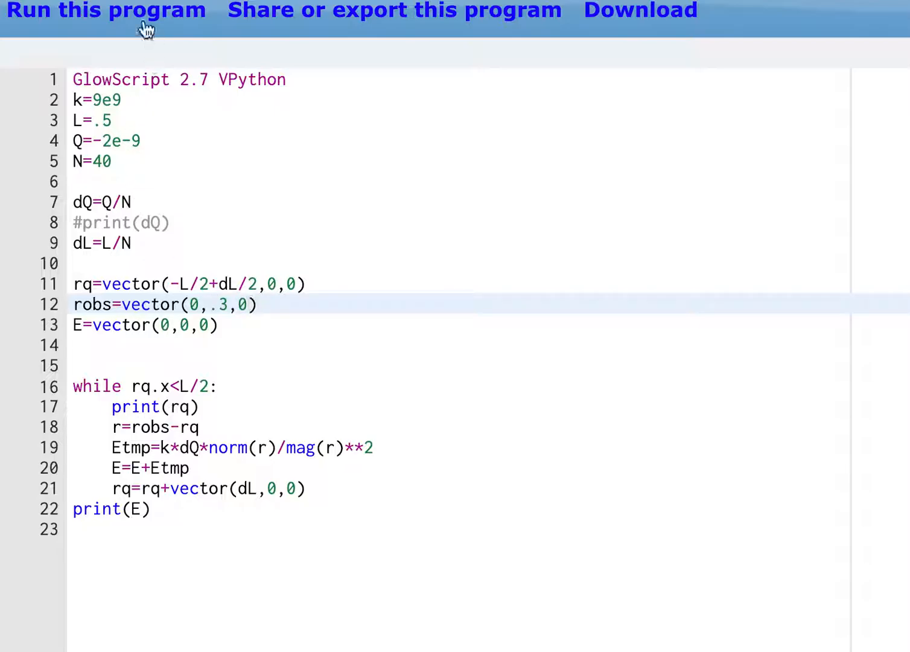
left_click(111, 11)
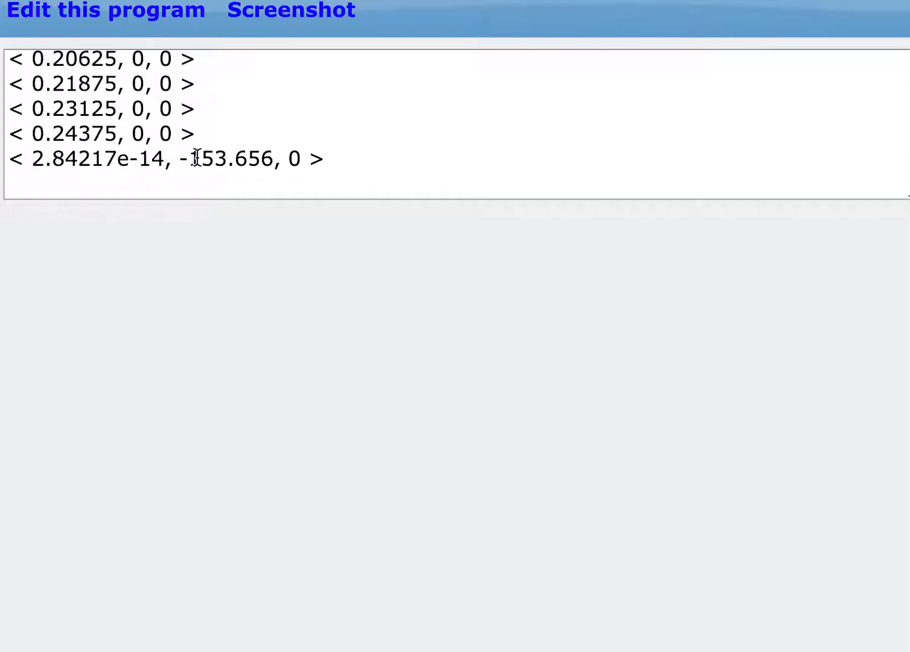
mouse_move(109, 13)
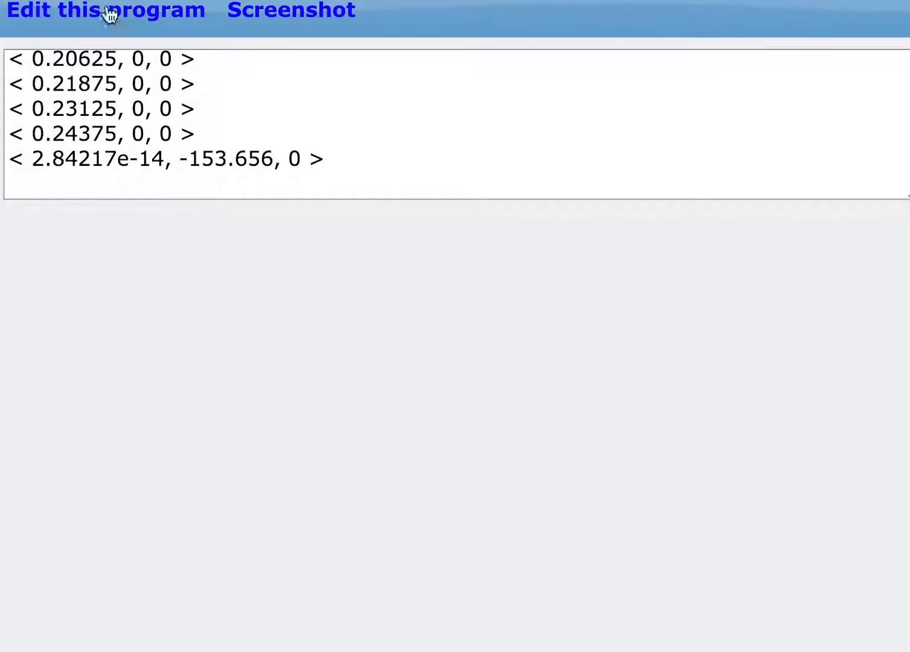
left_click(106, 11)
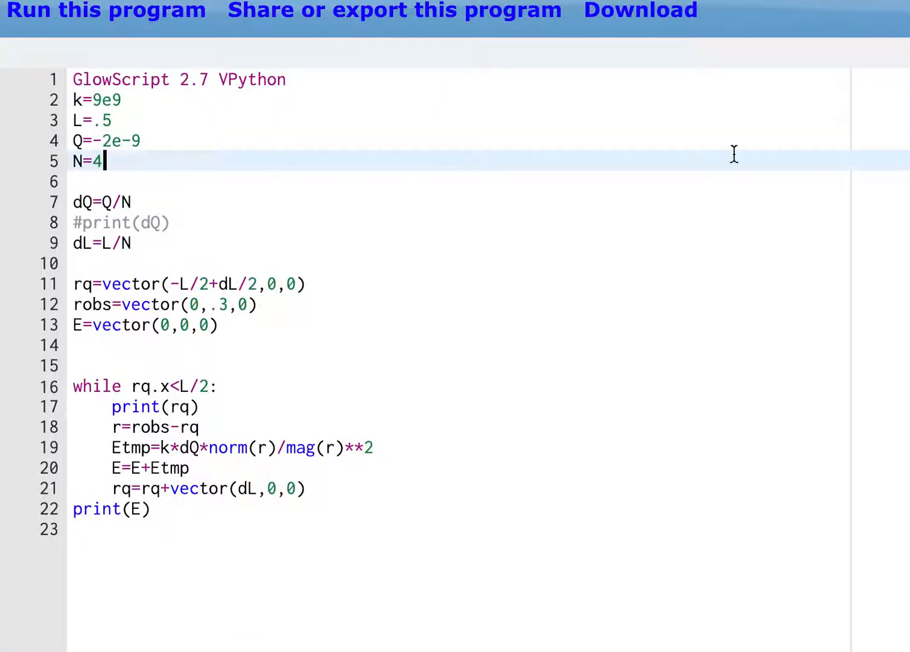
mouse_move(436, 263)
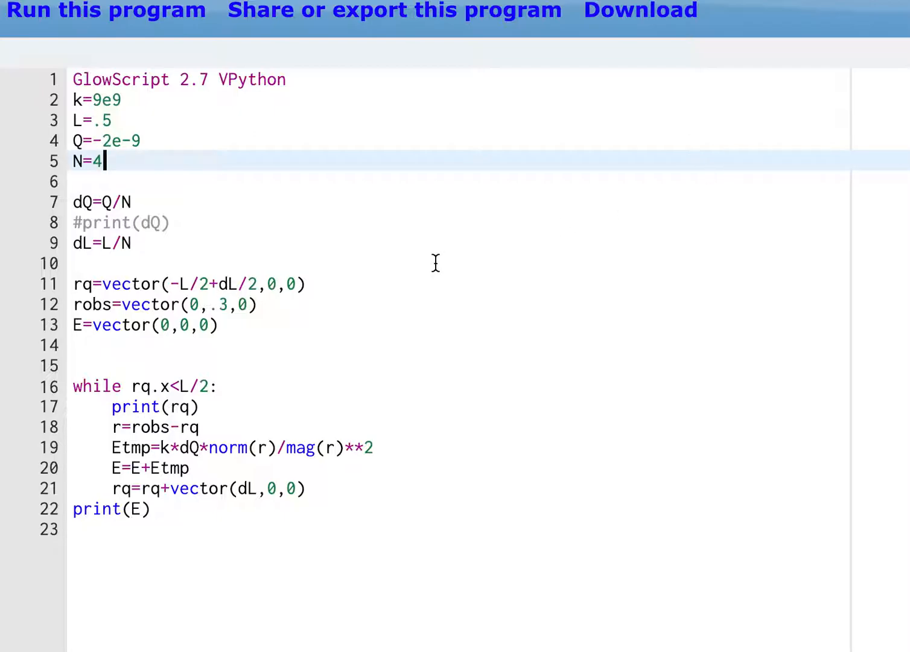